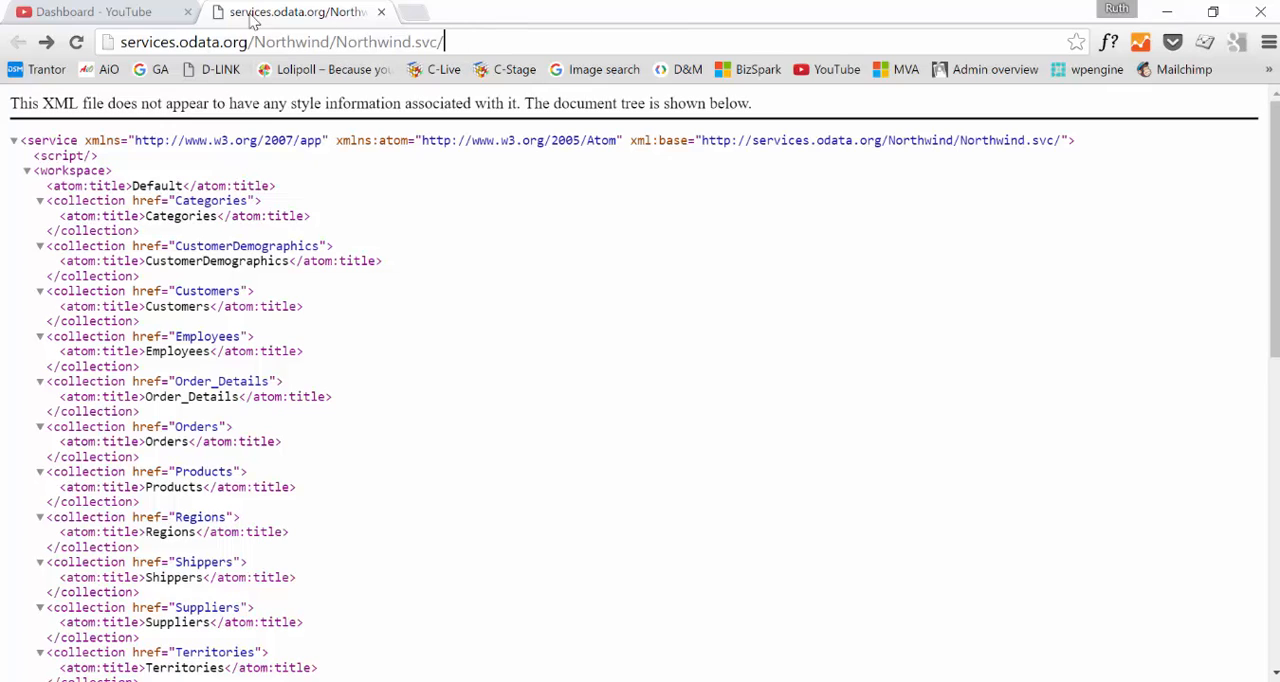
mouse_move(300, 69)
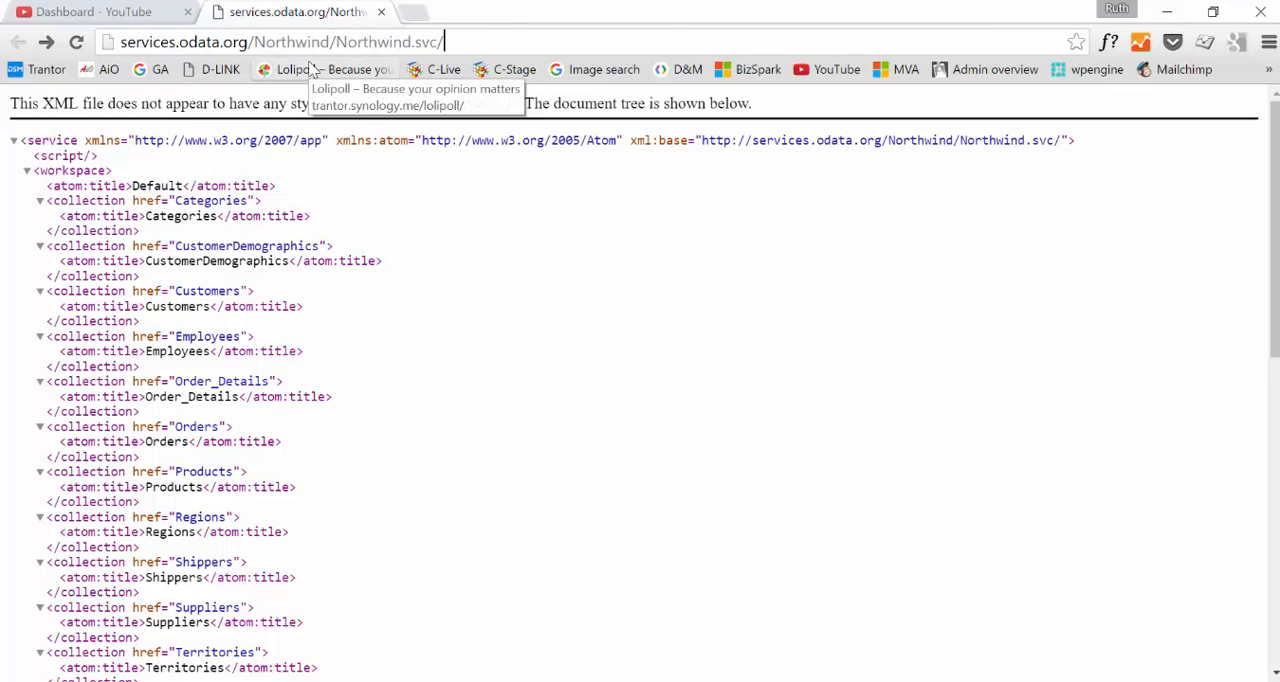
mouse_move(211, 44)
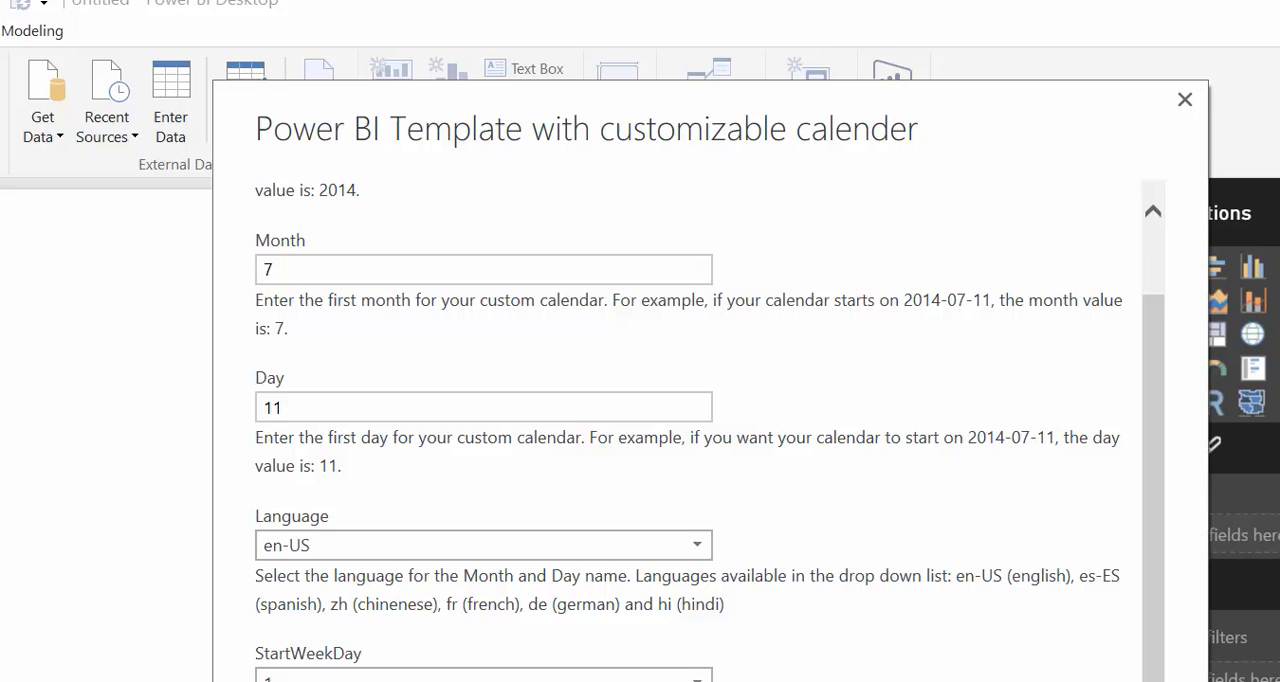
Load the calendar template with Month 7, Day 11 and language en-US
click(1182, 100)
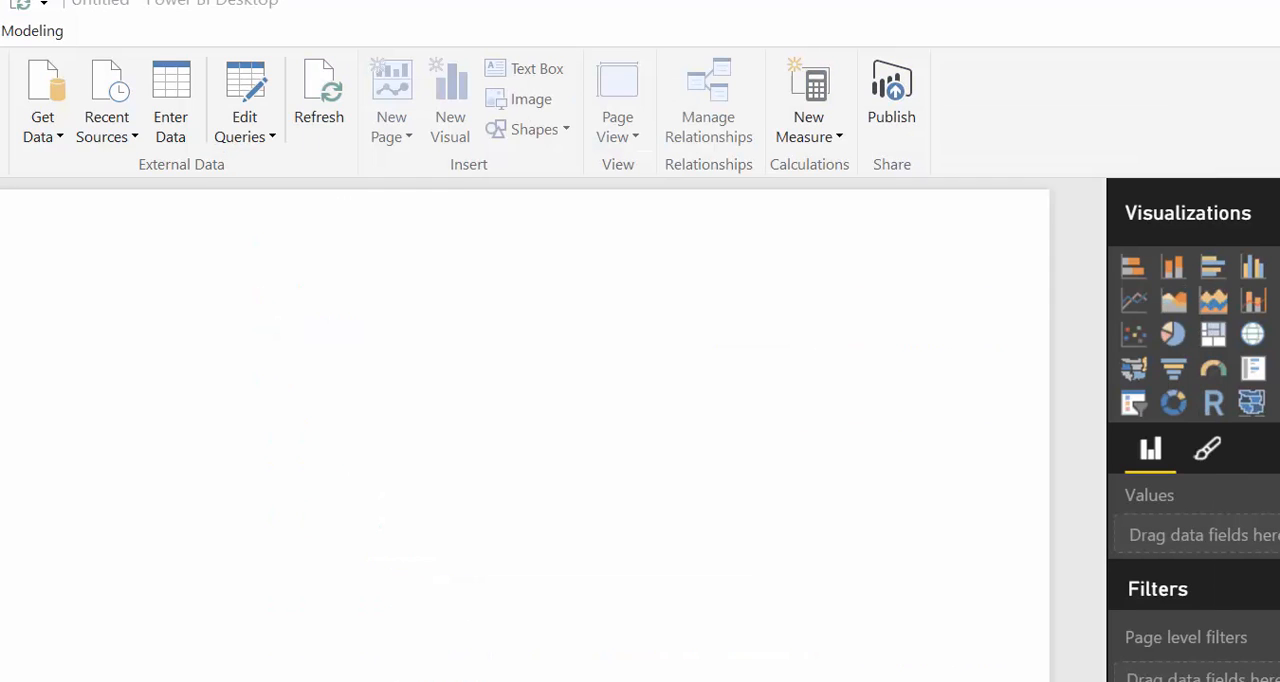
Open the query editor to view the DimDate table starting 11-Jul-14
click(319, 90)
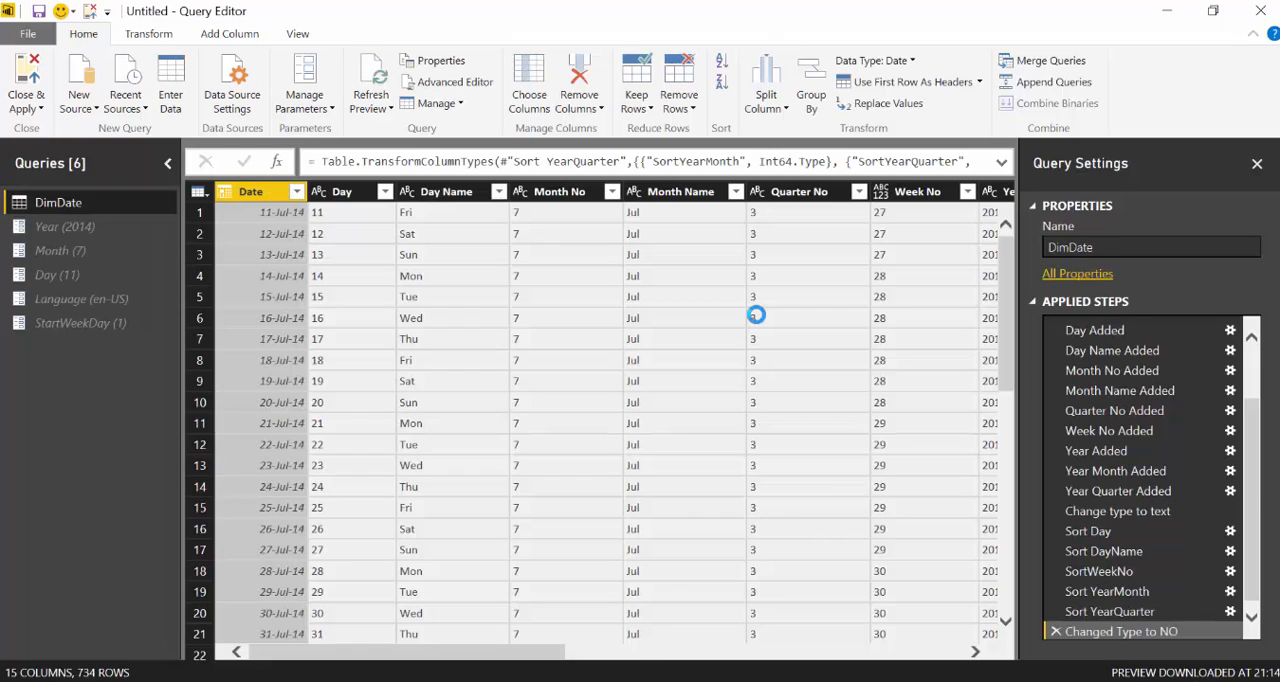
mouse_move(58, 202)
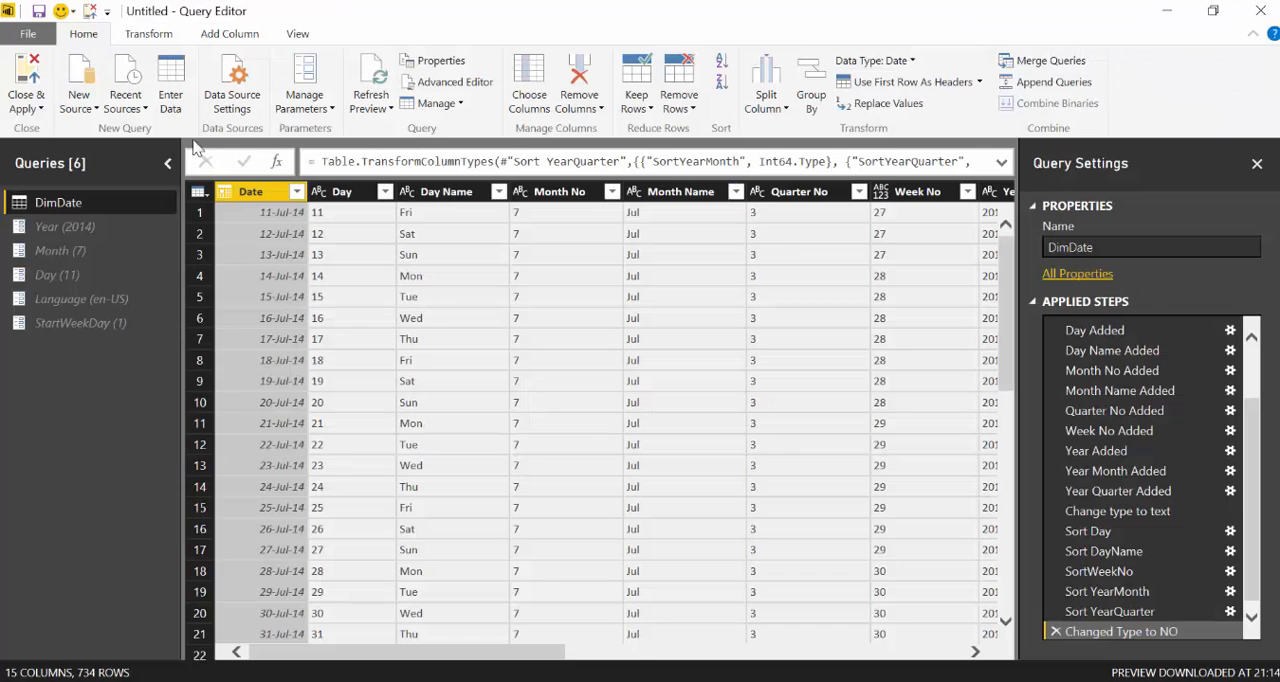
click(78, 80)
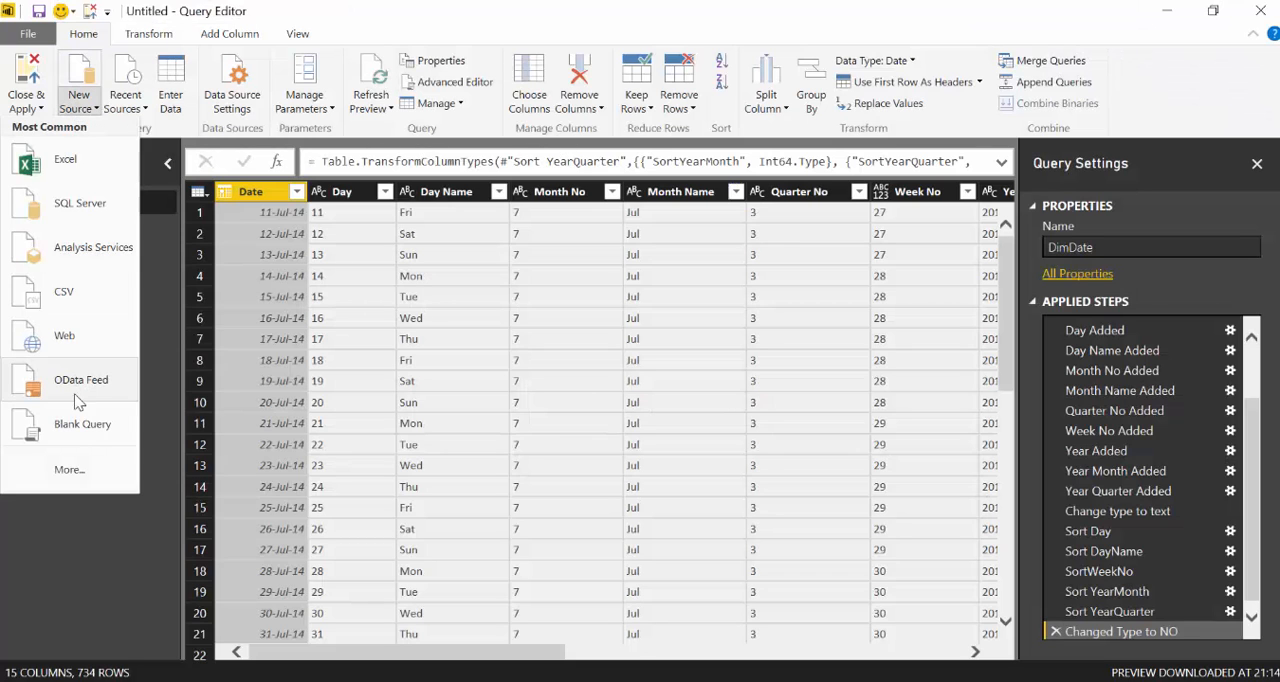
click(80, 379)
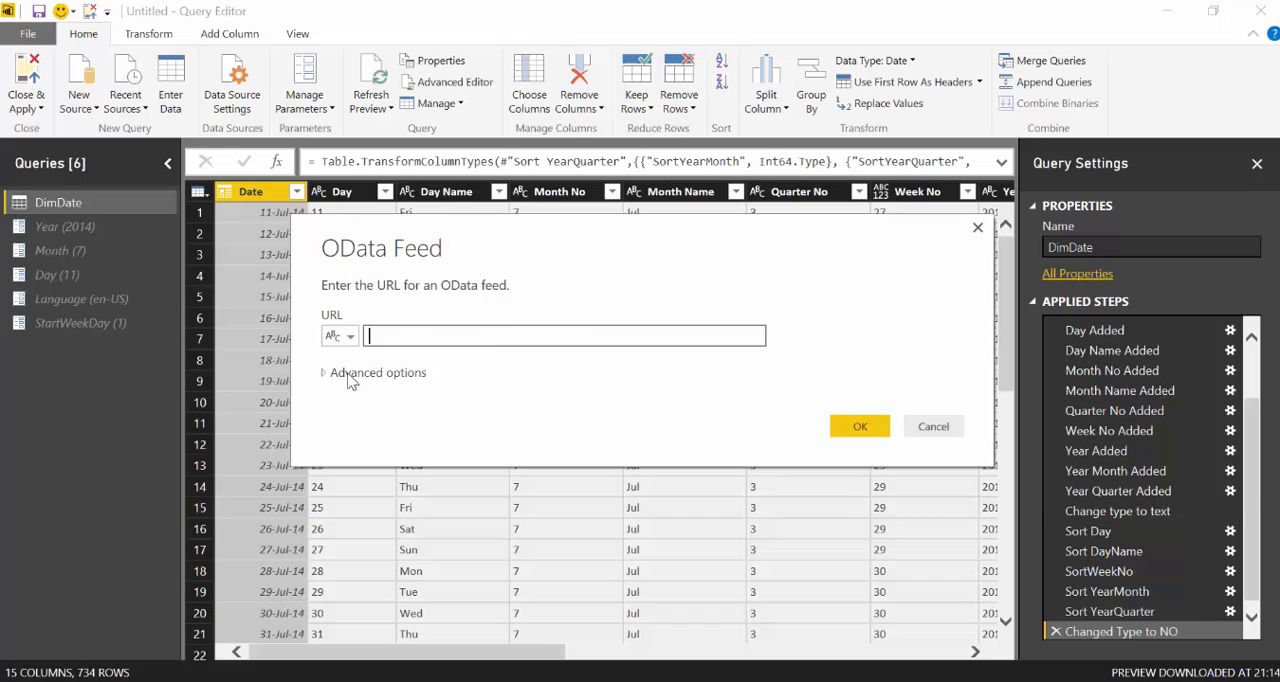
text(http://services.odata.org/Northwind/Northwind.svc/)
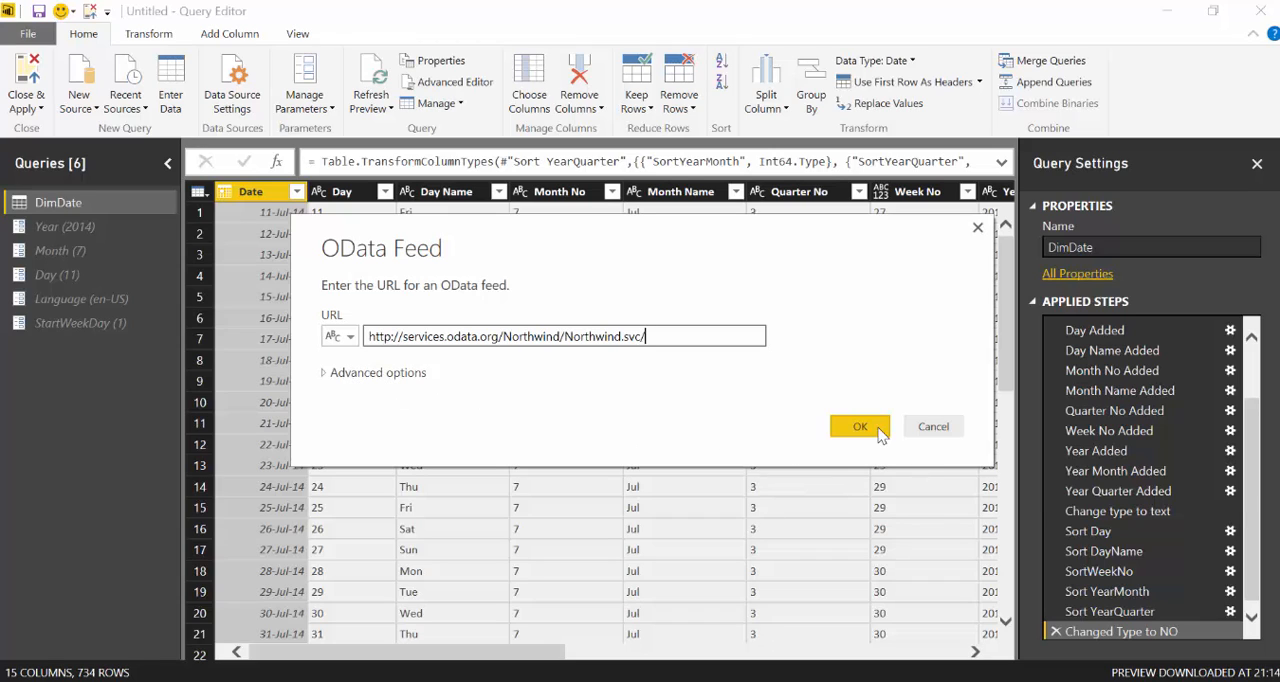
click(860, 426)
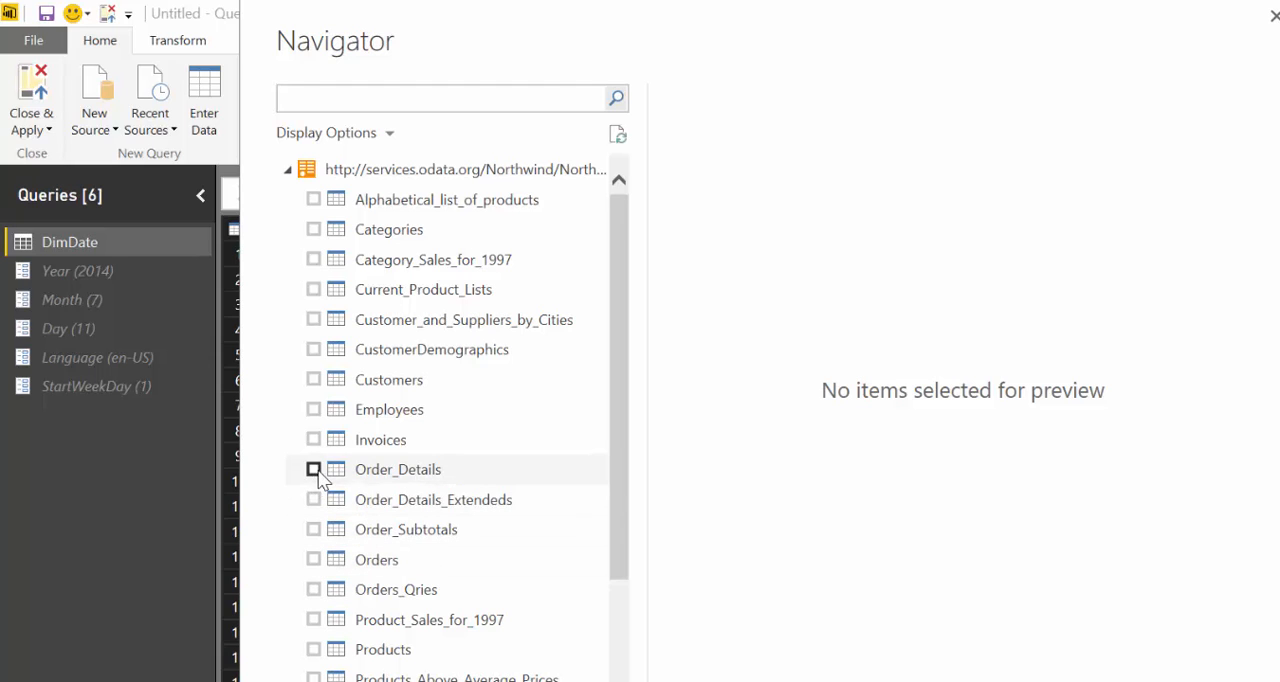
Tick Order_Details, Orders, Customers, Categories and Products in the Navigator
click(313, 469)
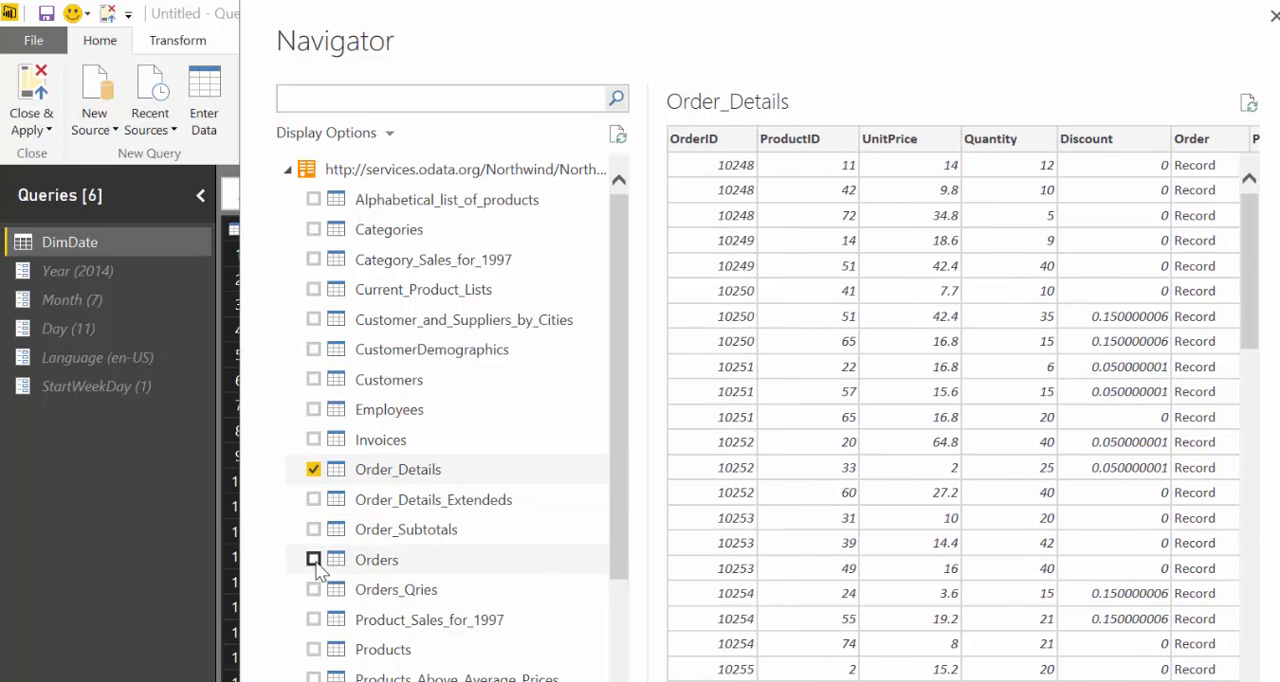
click(314, 559)
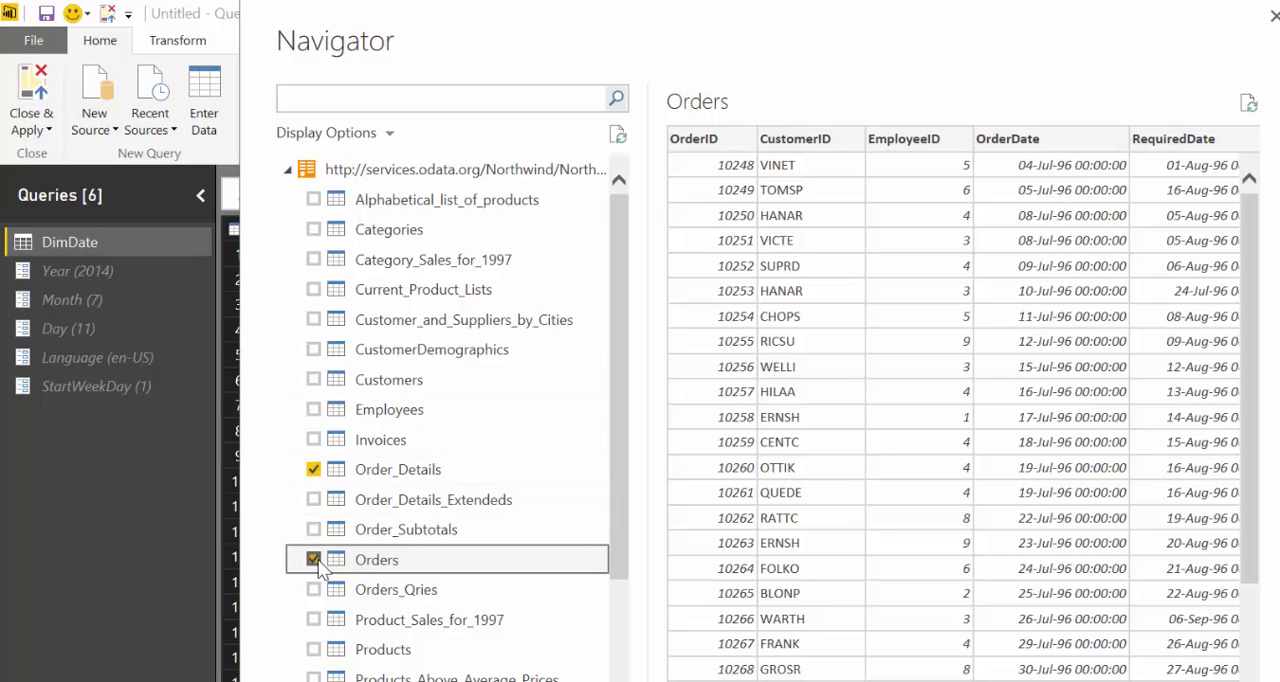
mouse_move(314, 383)
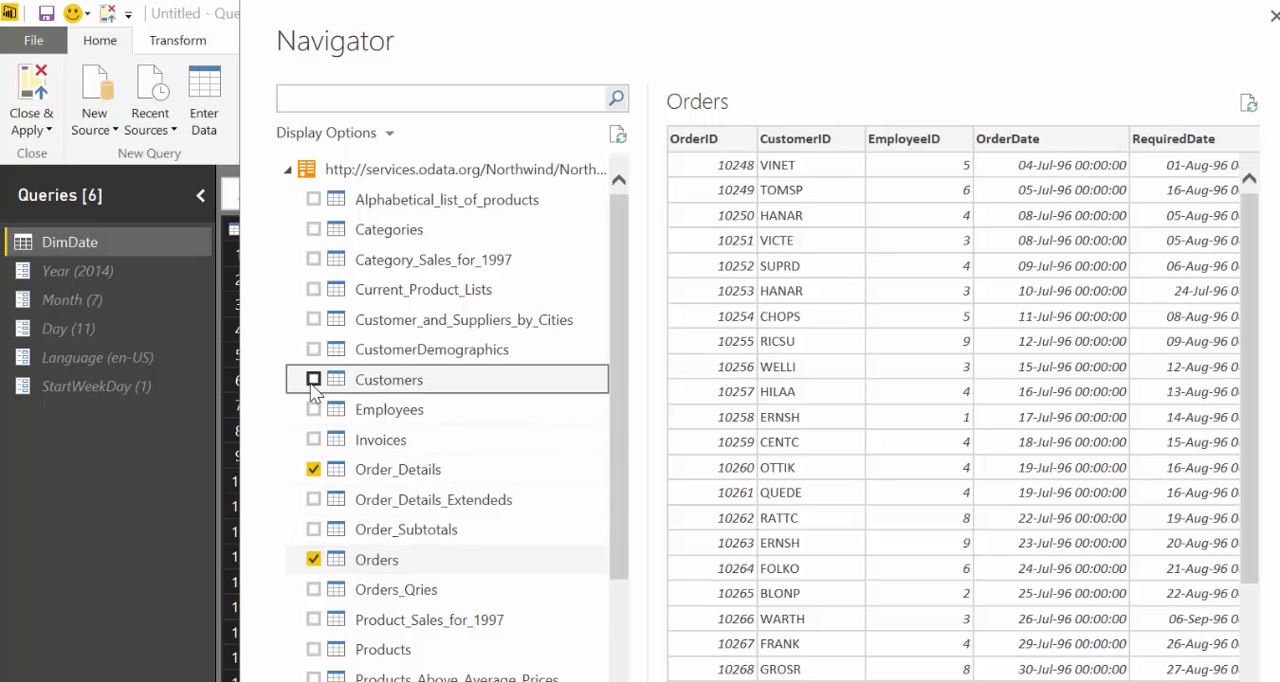
click(313, 379)
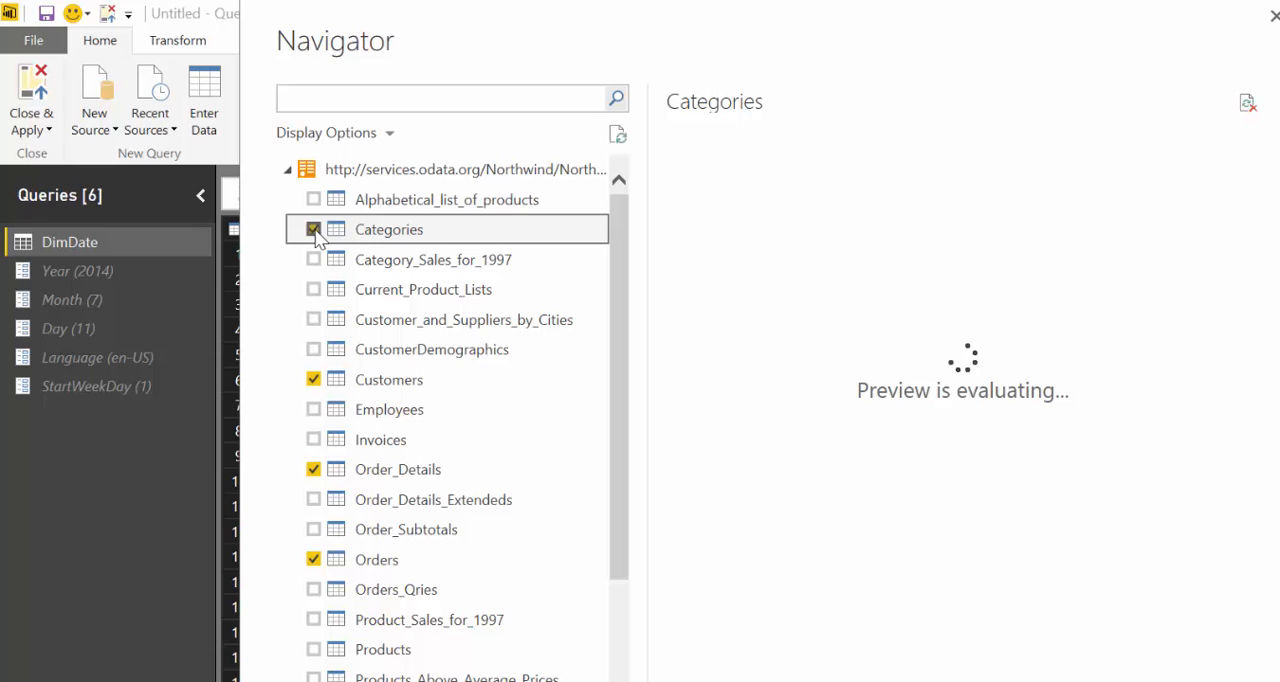
click(313, 229)
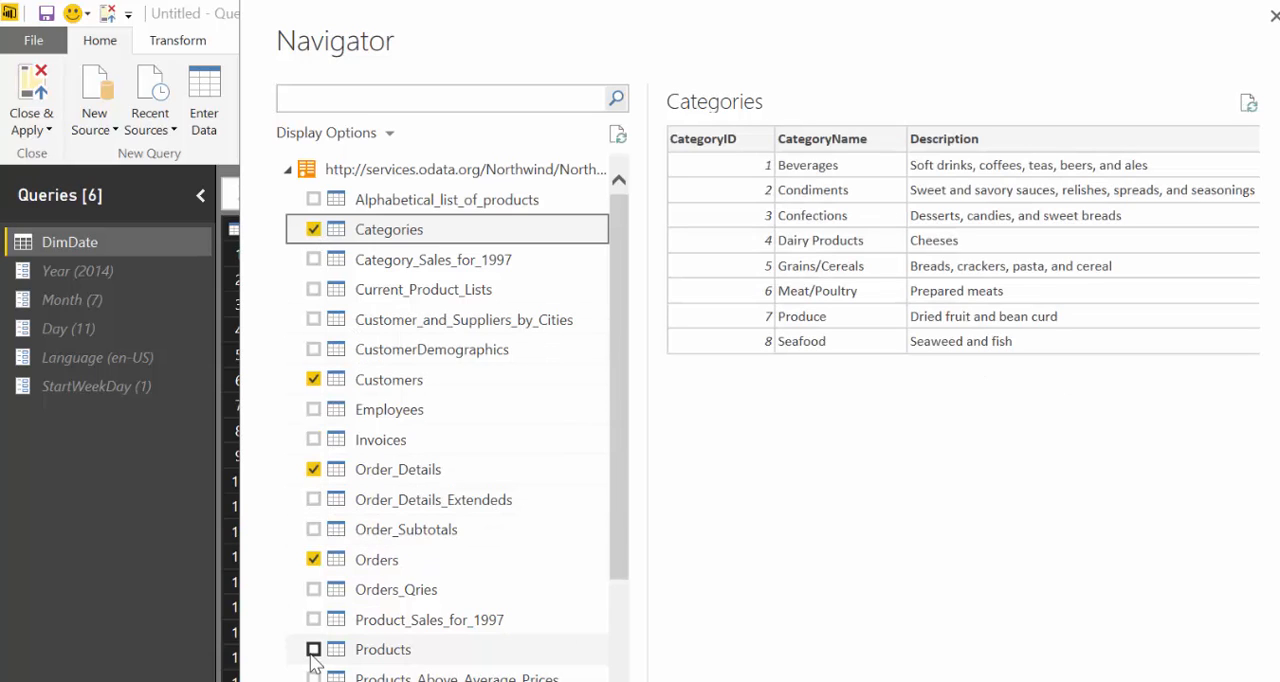
click(313, 649)
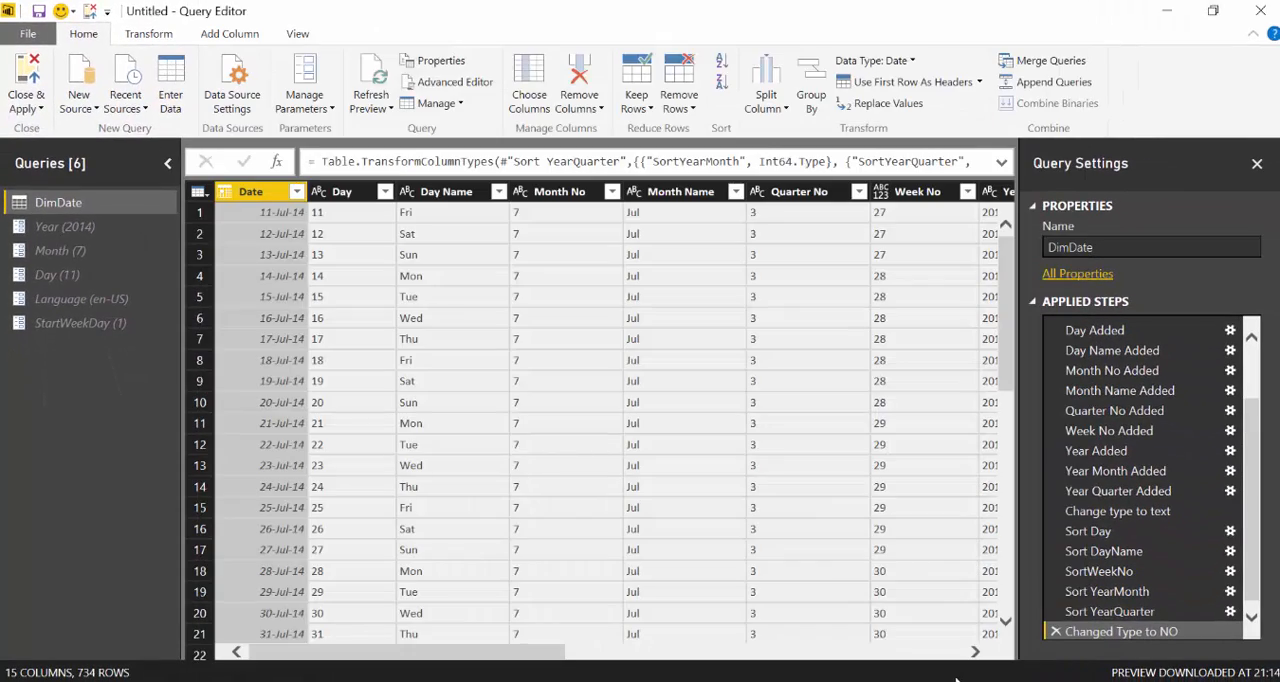
Browse the Products, Order_Details and Orders queries, ending on Order_Details
click(59, 443)
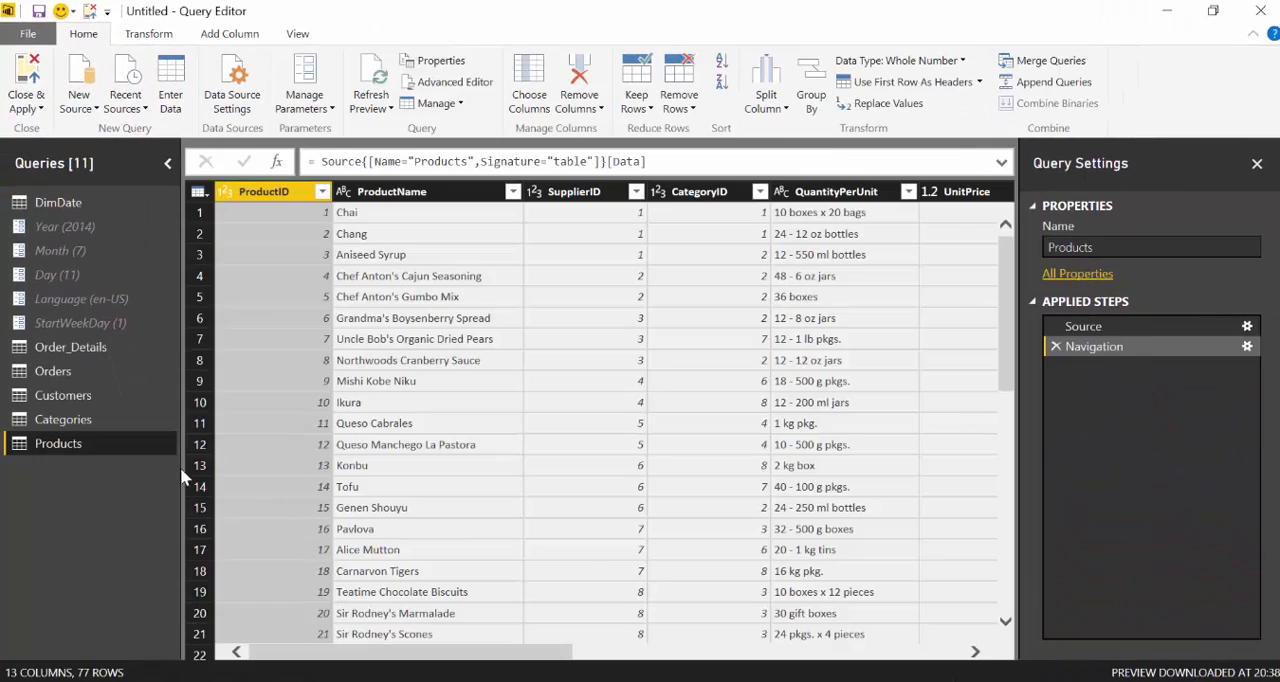
click(70, 347)
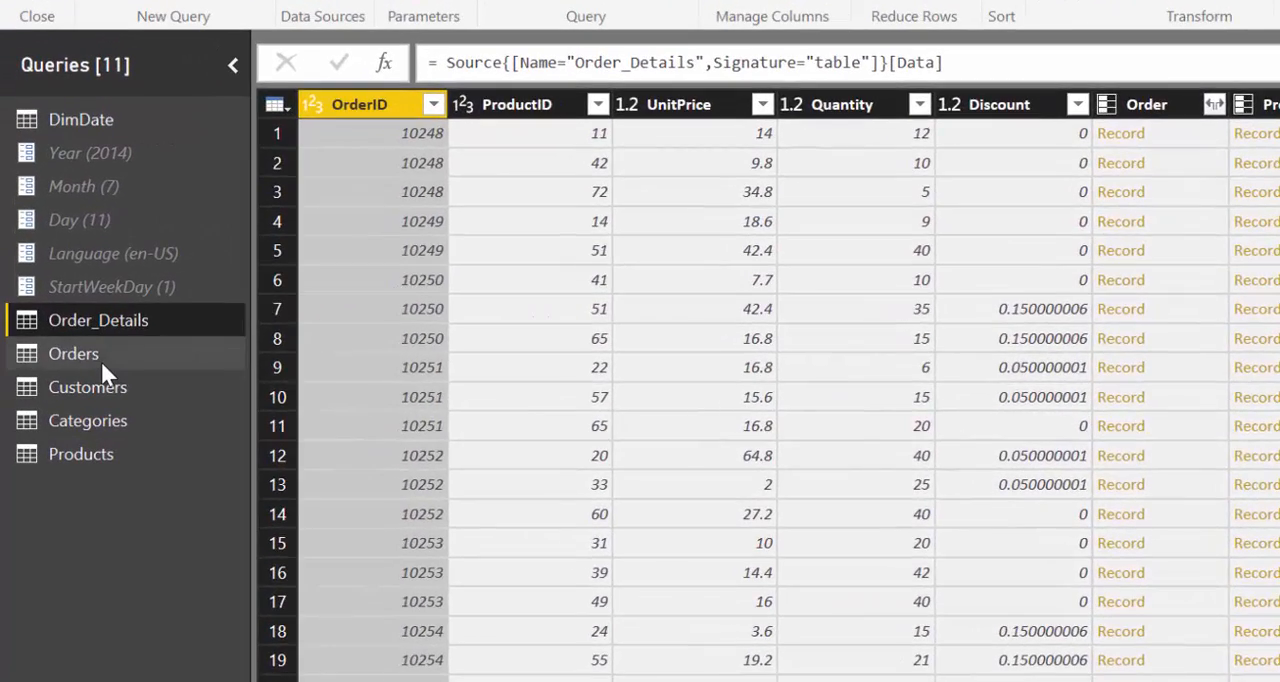
click(73, 353)
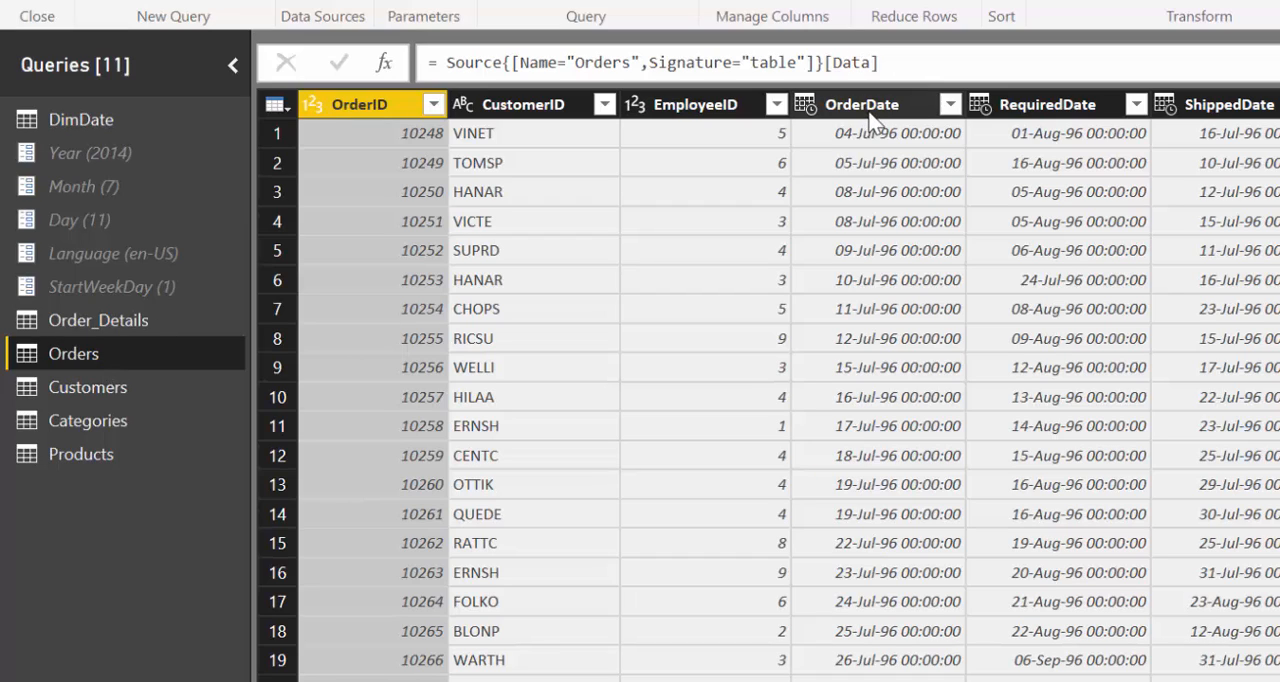
mouse_move(843, 120)
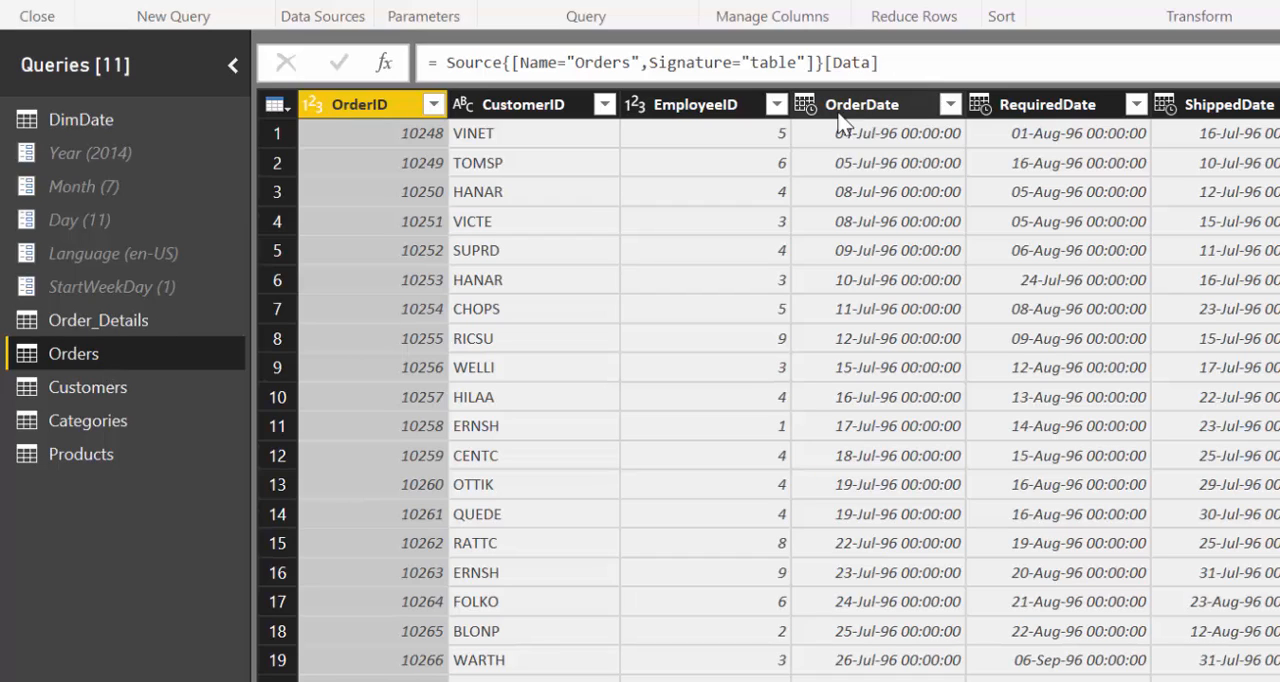
click(98, 320)
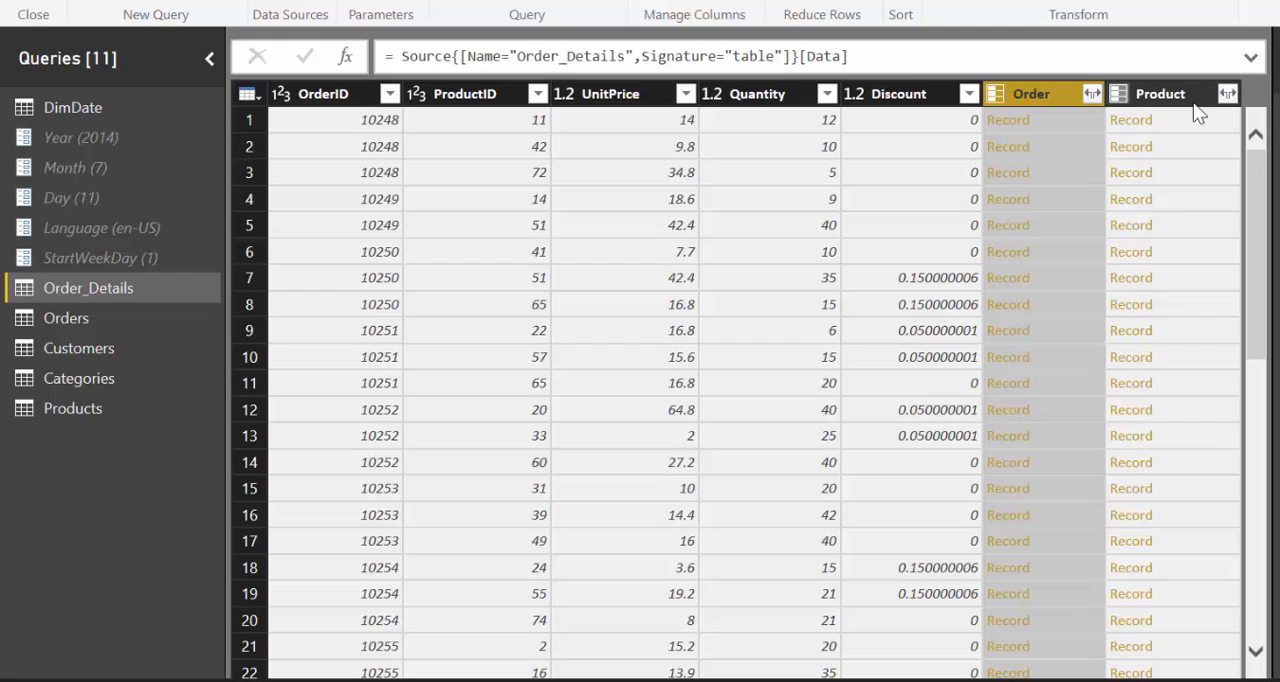
Expand the Order records in Order_Details to add only CustomerID
click(1089, 93)
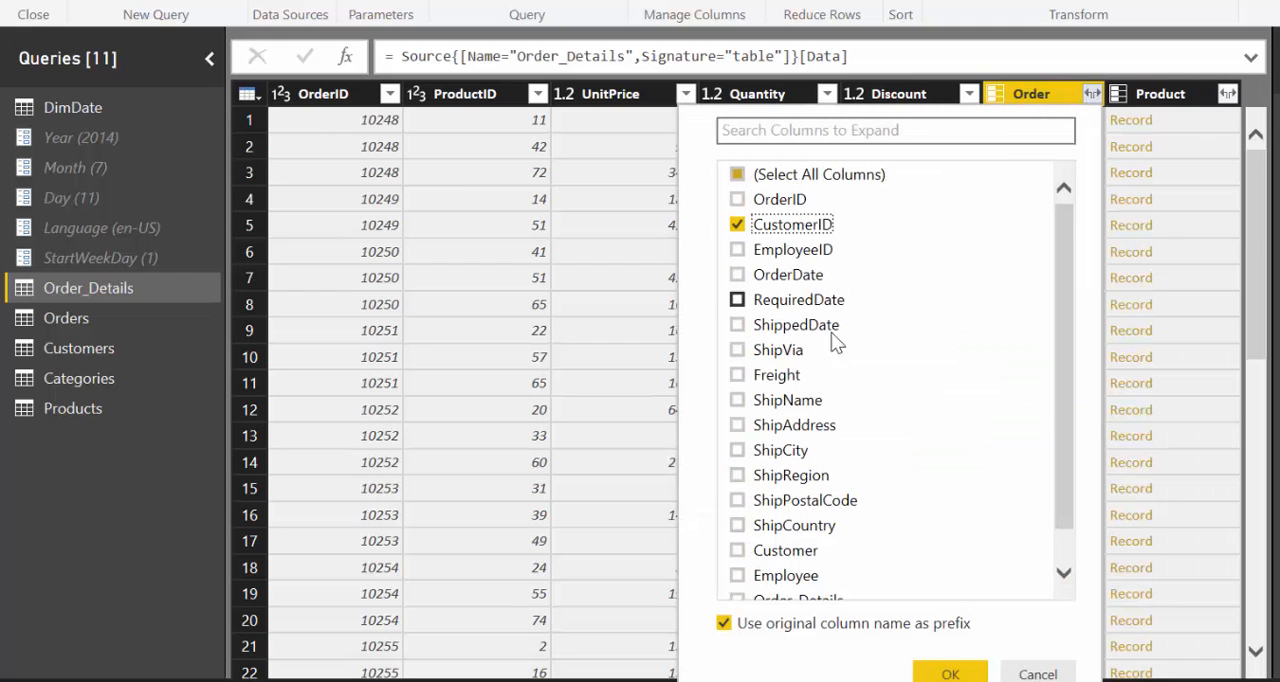
click(949, 673)
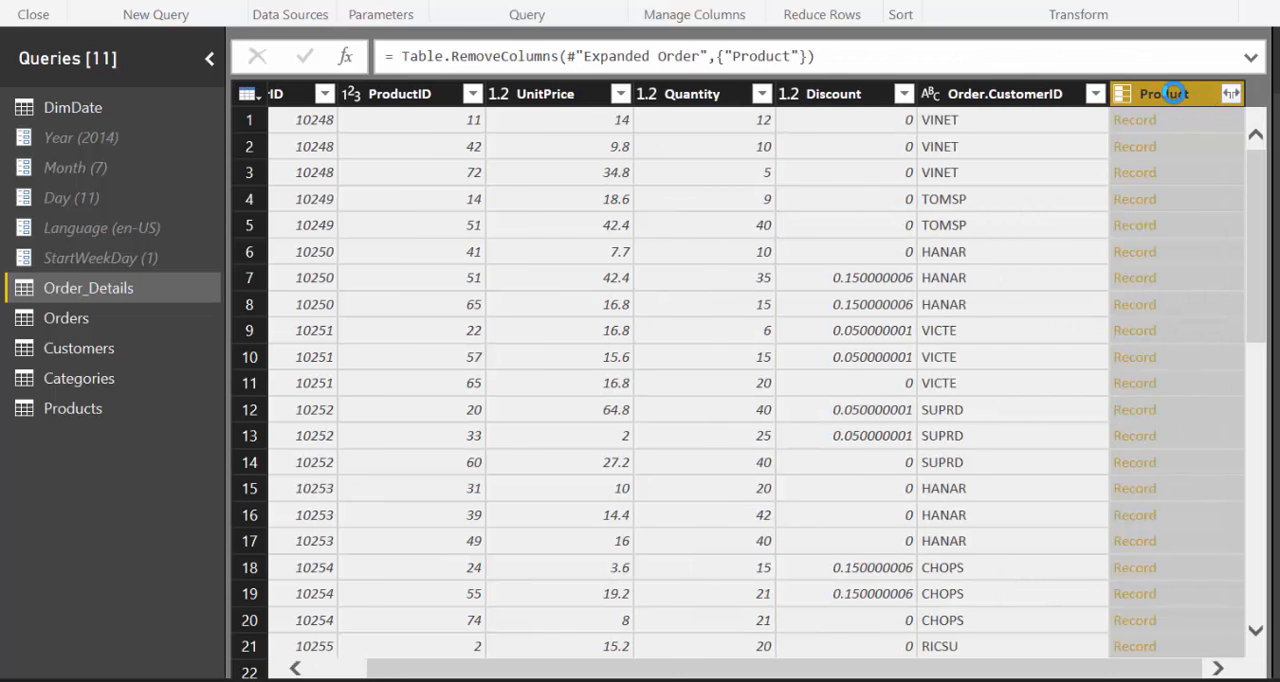
Remove CustomerID, EmployeeID and all columns after OrderDate from Orders
click(66, 318)
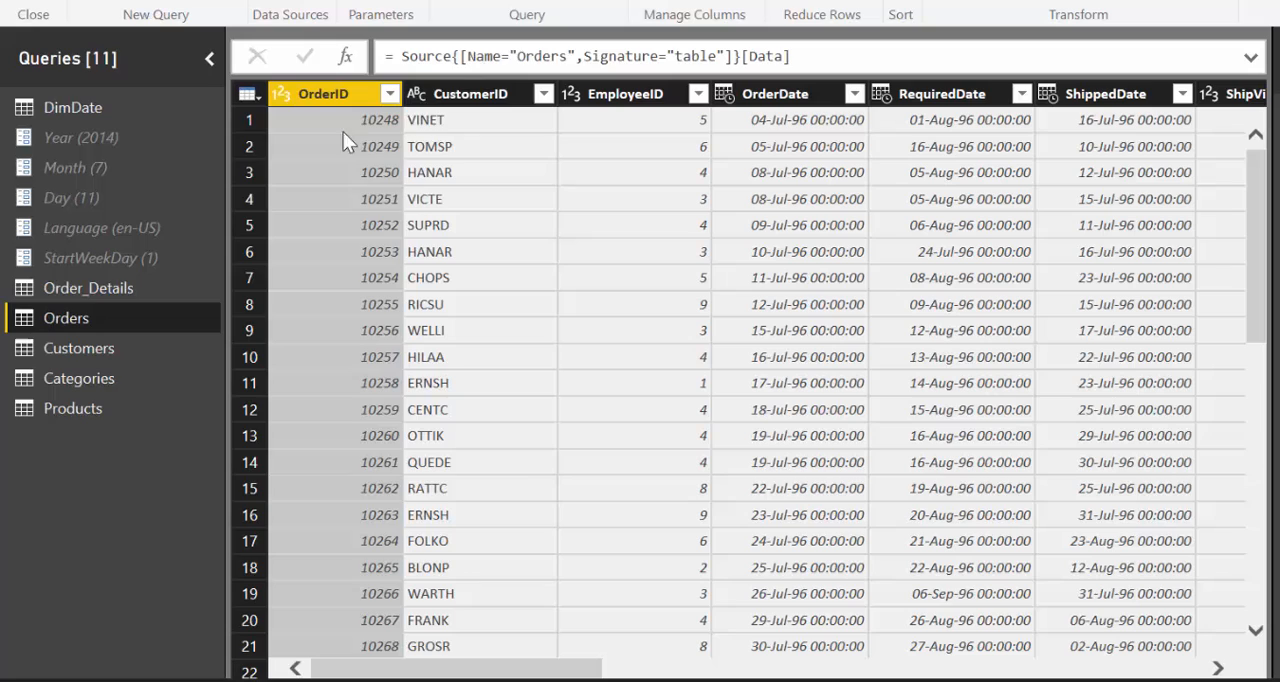
click(480, 93)
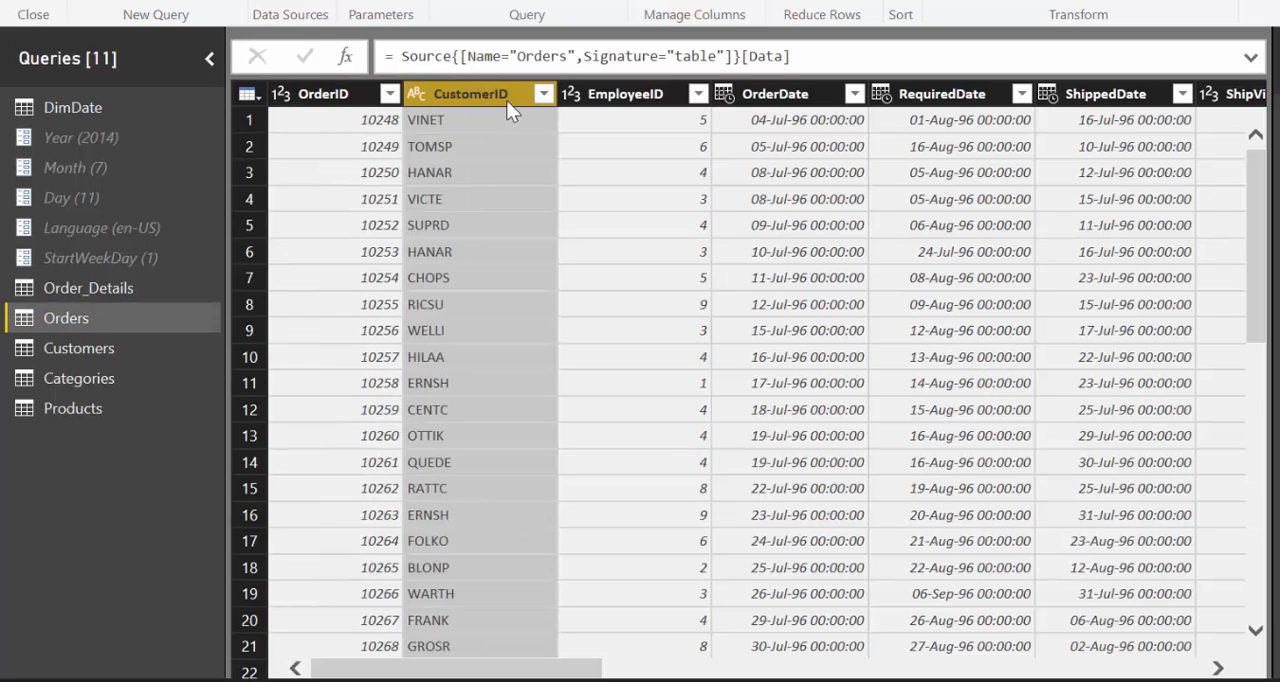
mouse_move(655, 110)
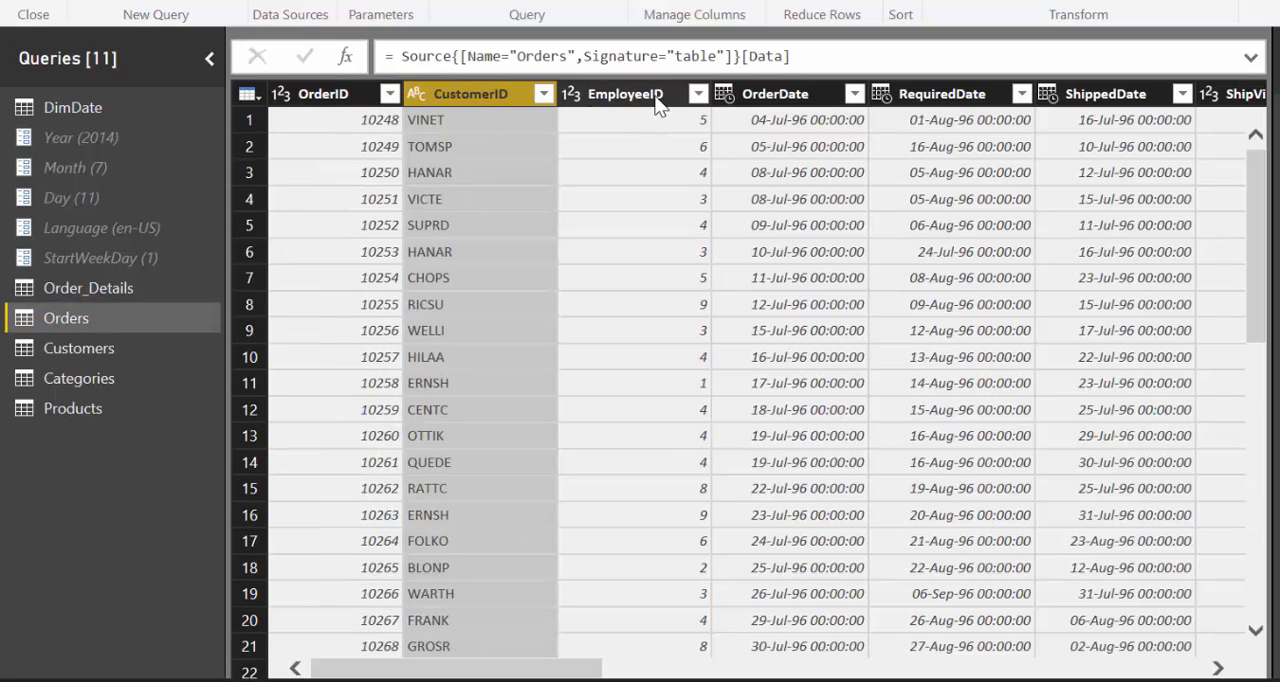
click(625, 93)
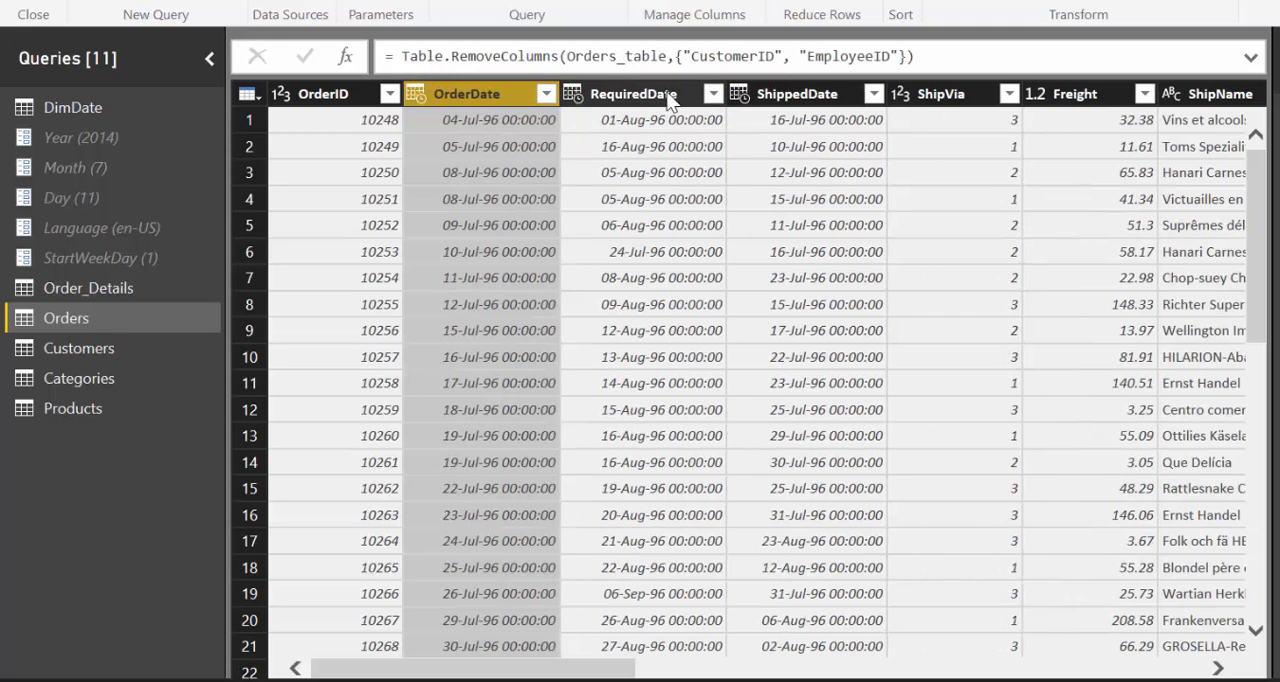
click(644, 93)
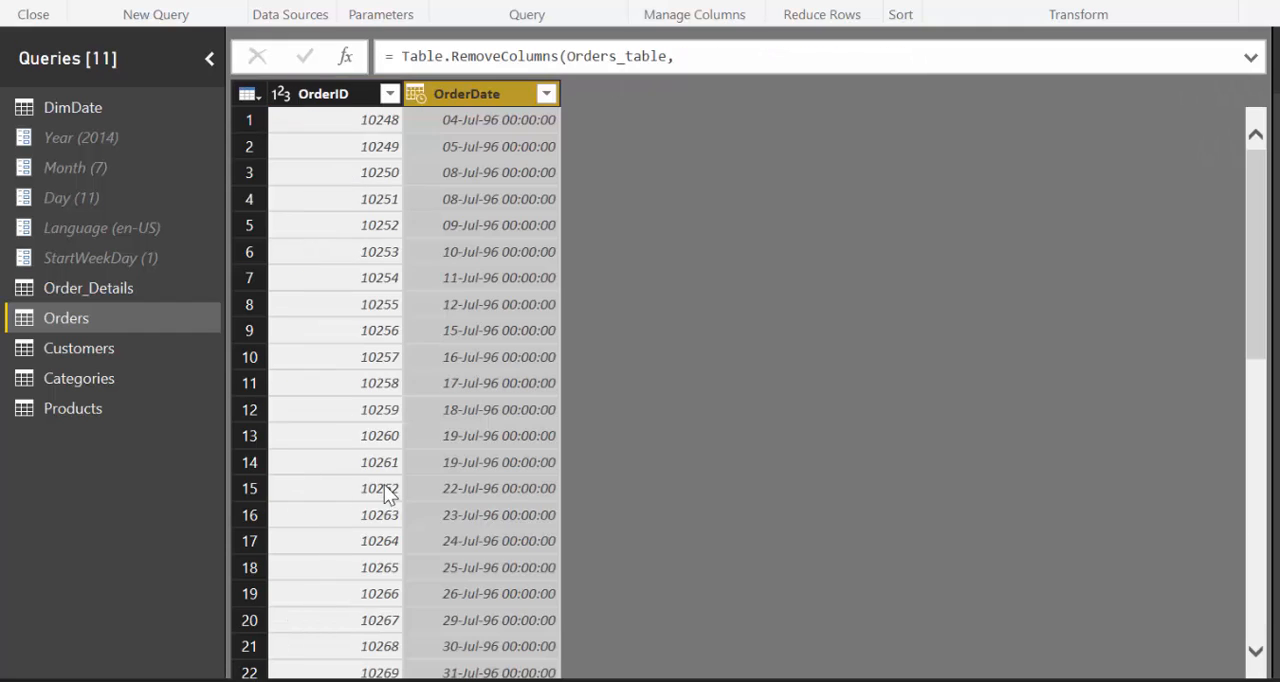
Select the Customers columns from ContactName through the last column
click(79, 348)
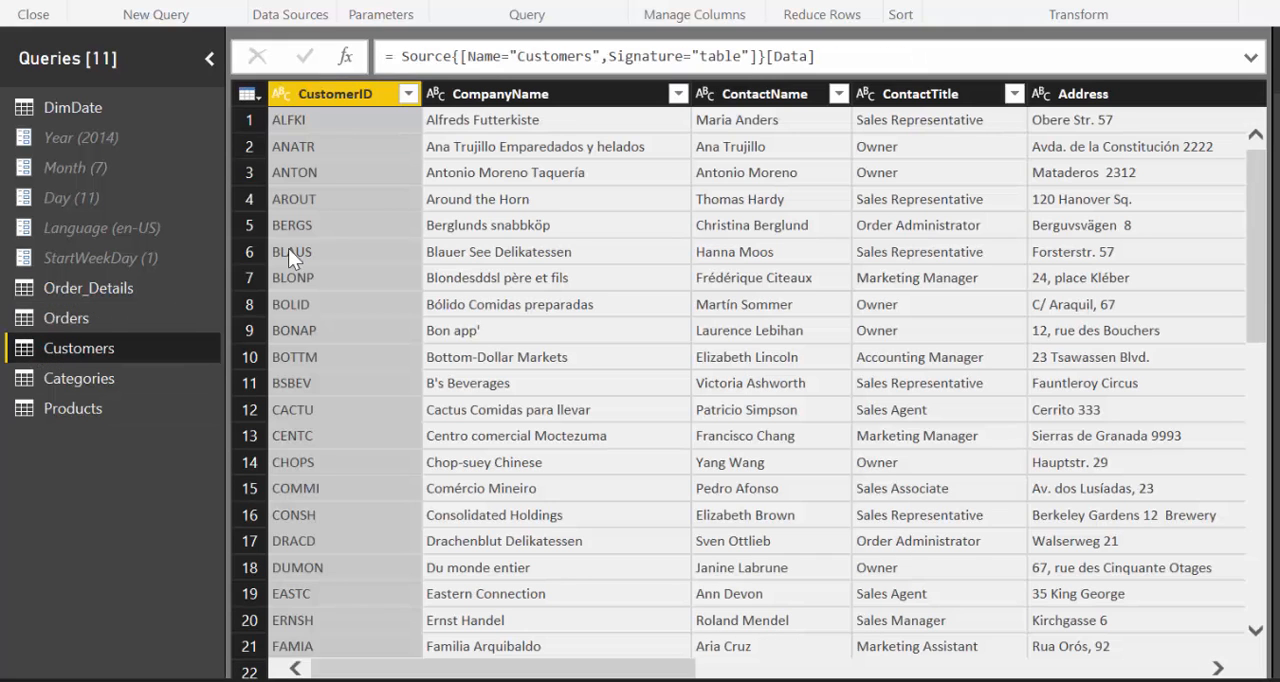
click(764, 93)
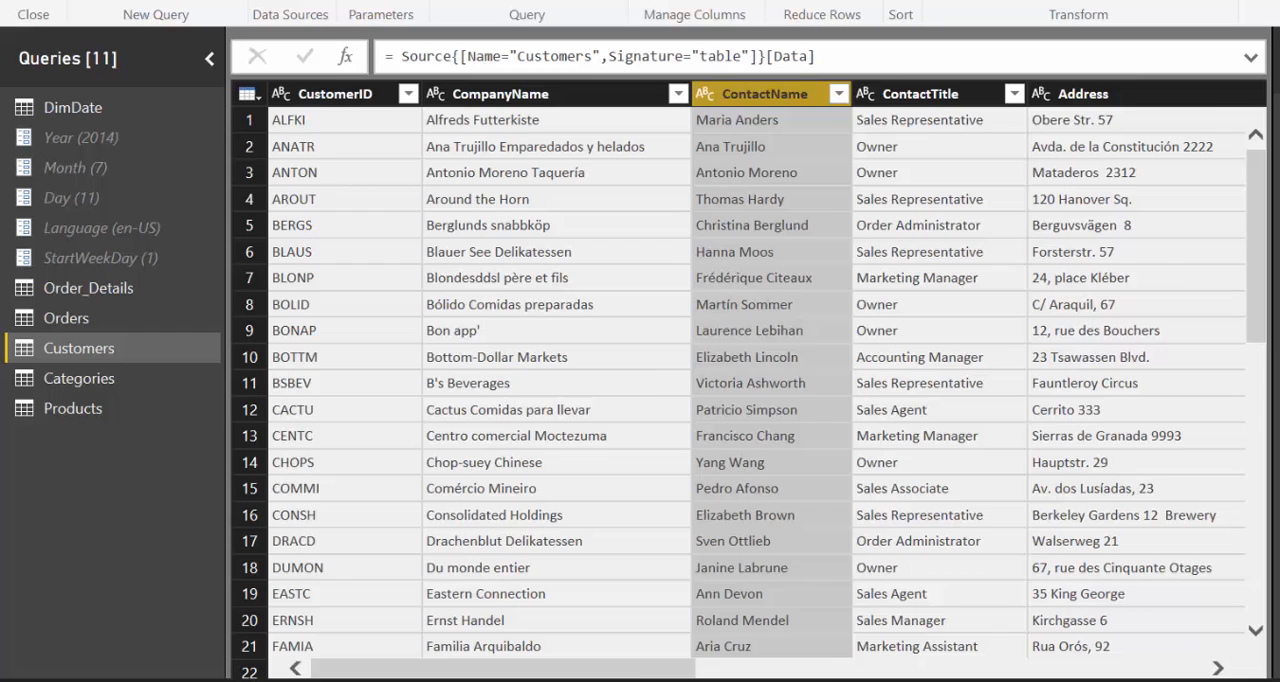
scroll(right, 3)
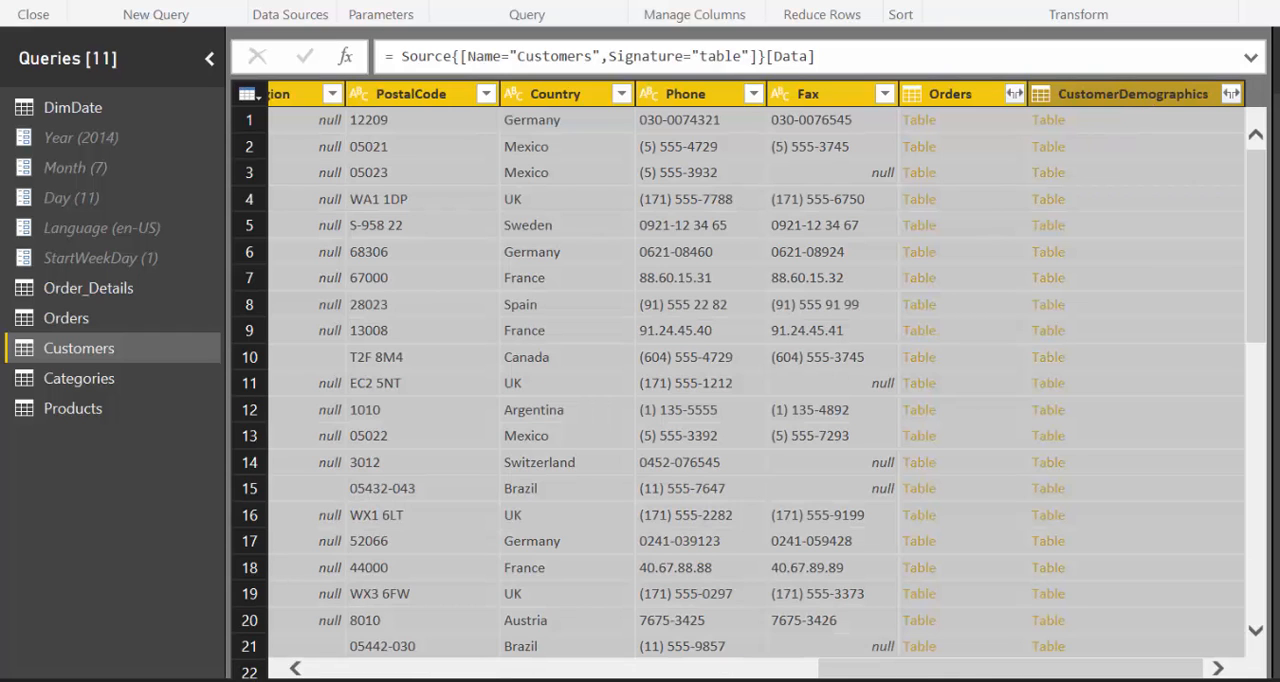
click(79, 378)
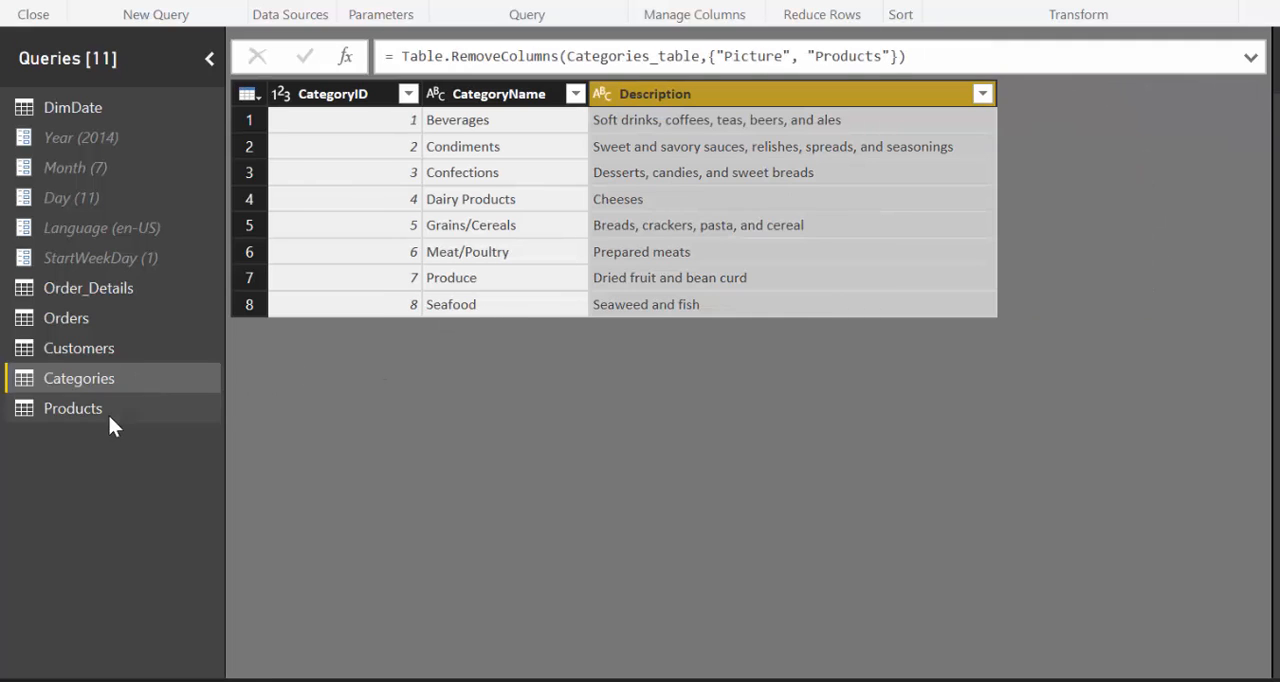
Remove SupplierID from Products and select the columns from QuantityPerUnit onward
click(71, 408)
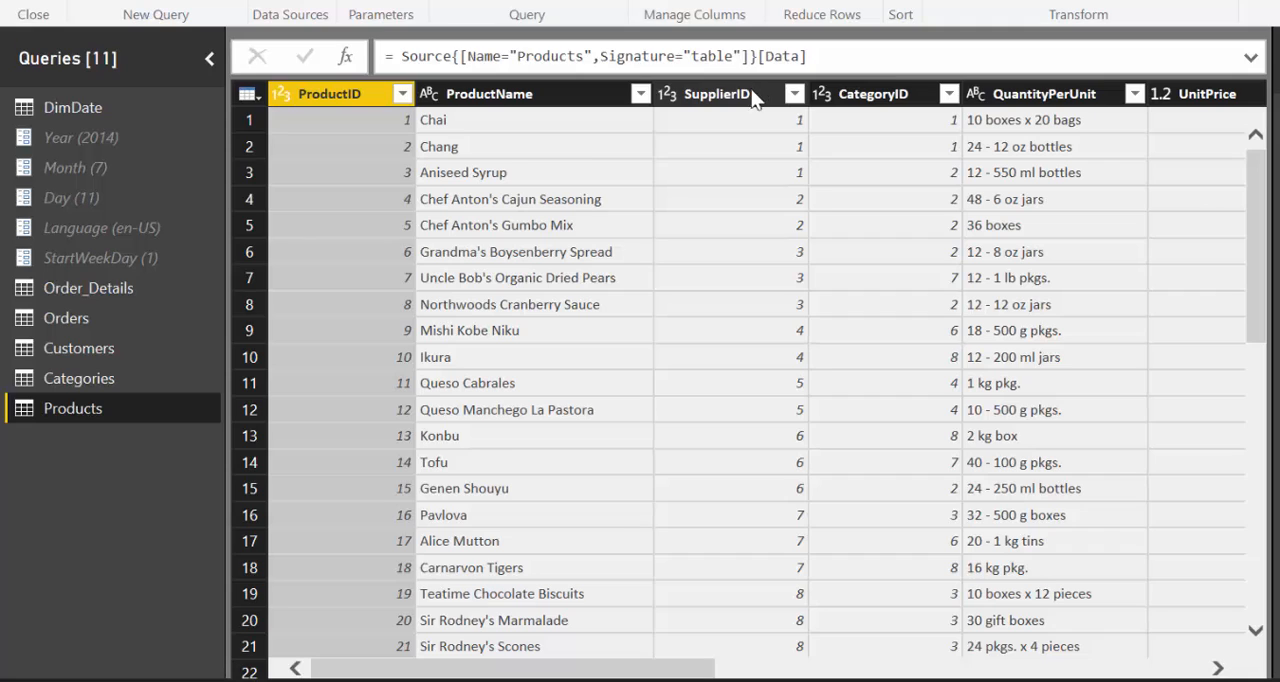
click(732, 93)
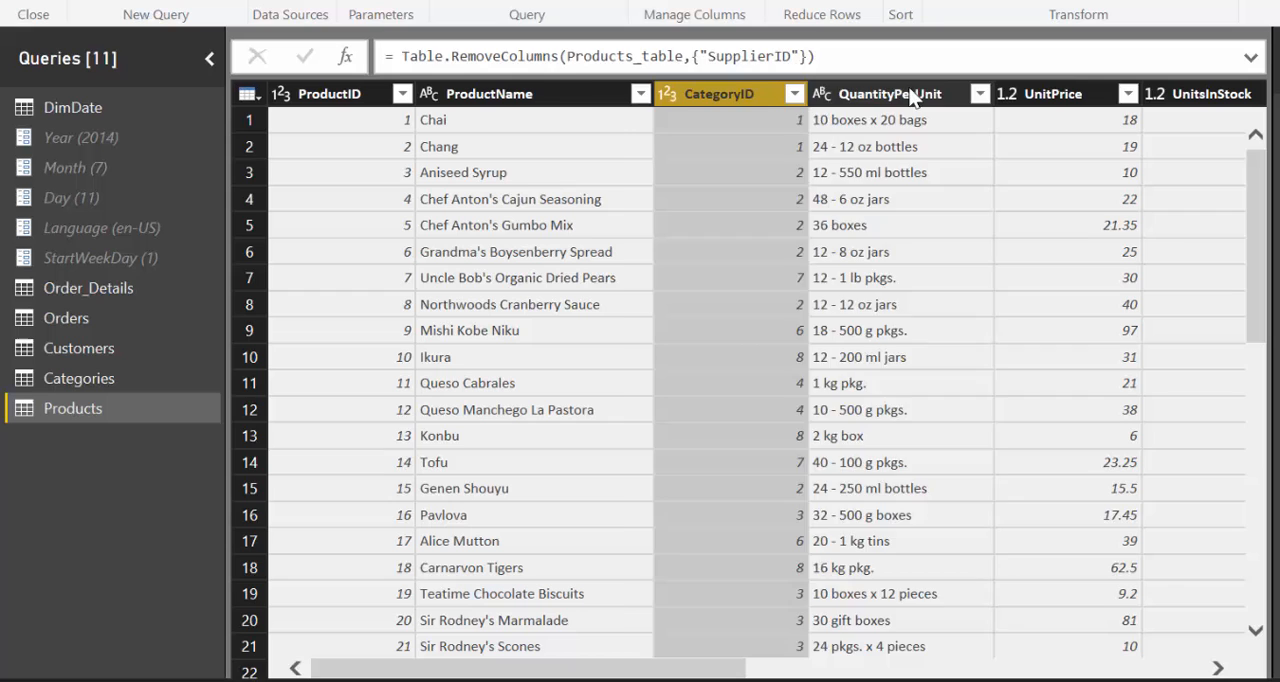
click(892, 93)
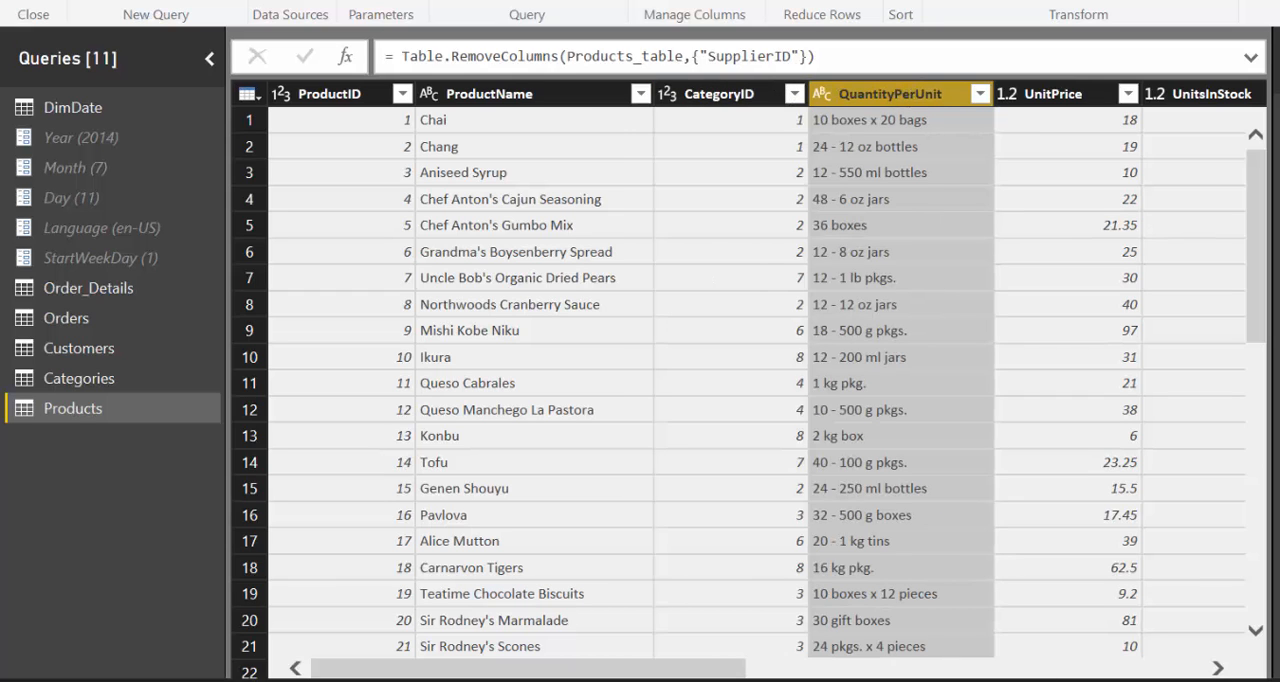
scroll(right, 3)
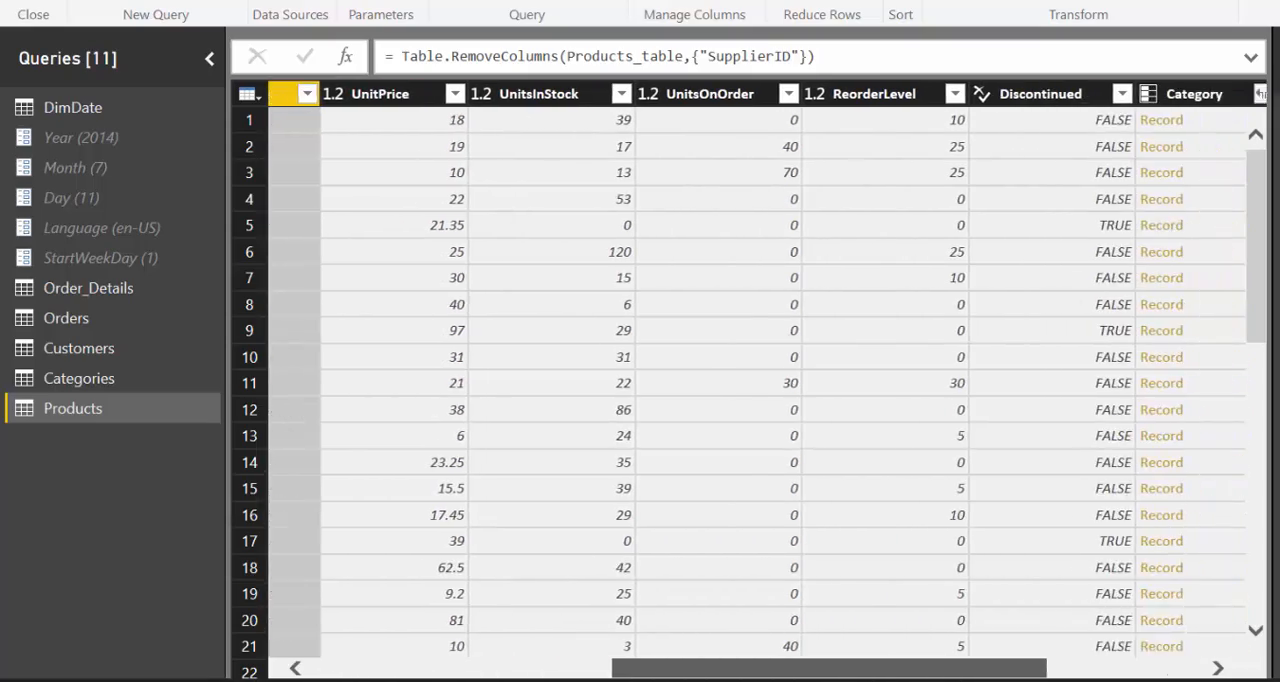
scroll(right, 3)
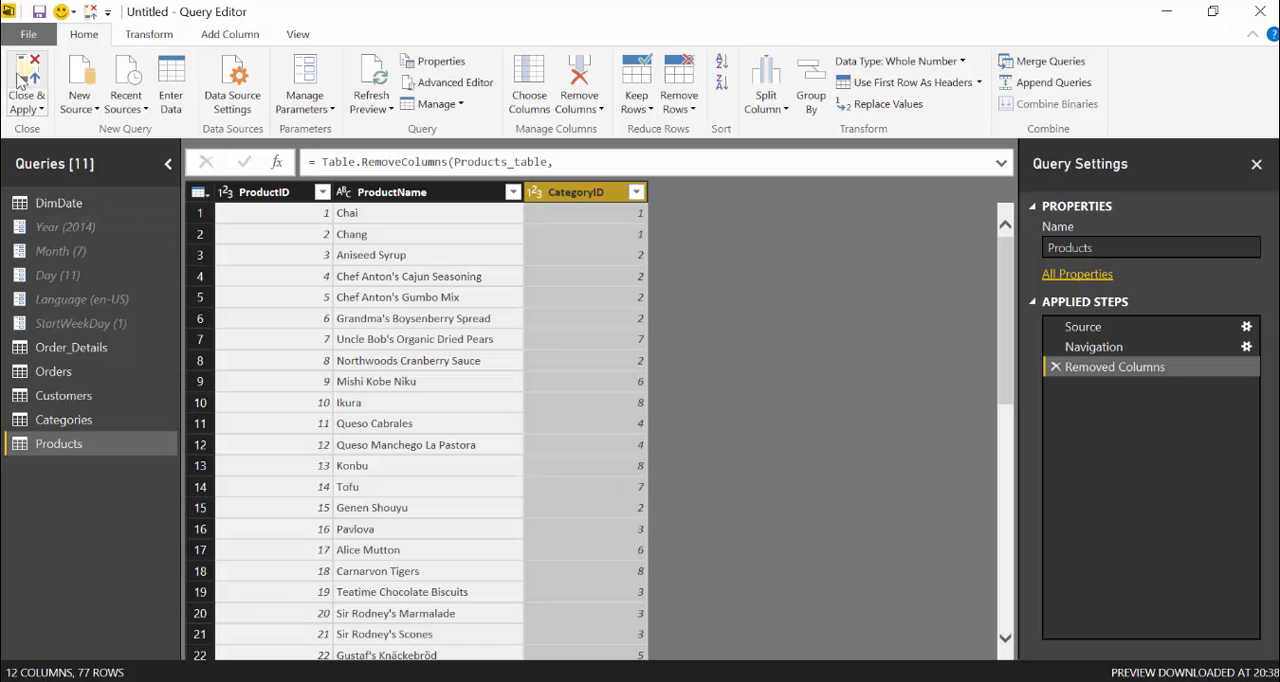
Apply the query changes and add ProductName to the Quantity chart
click(27, 85)
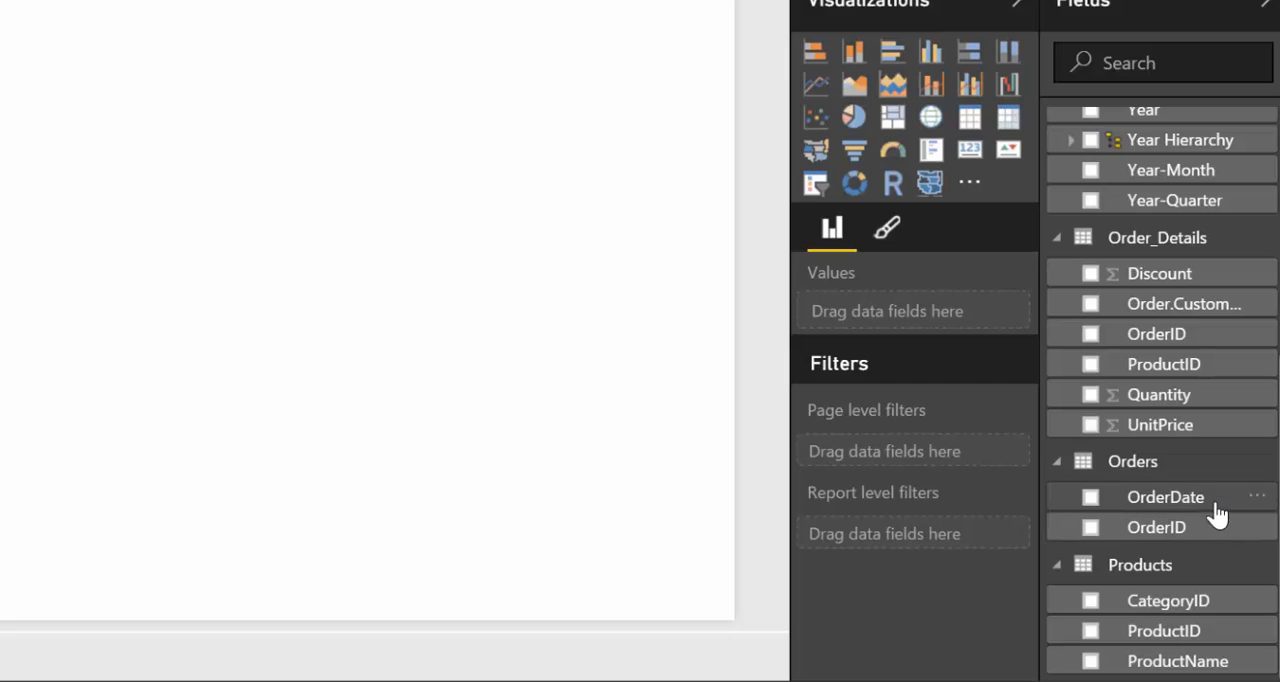
mouse_move(1169, 315)
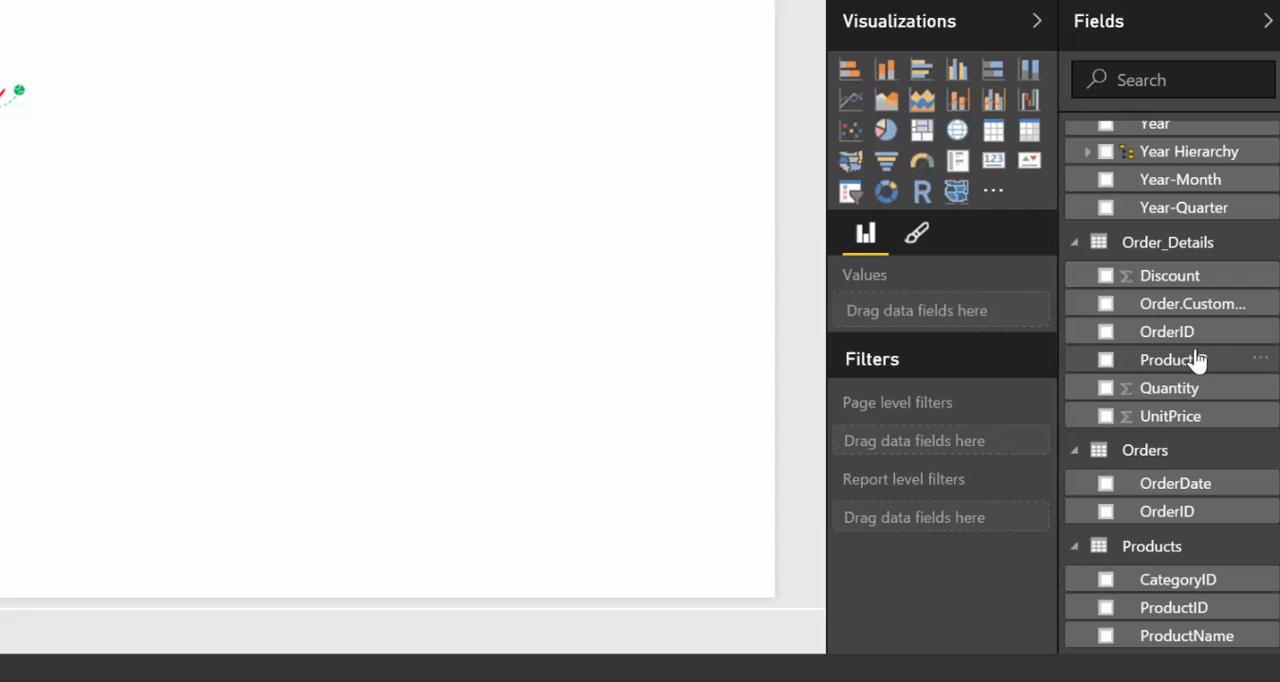
click(1109, 388)
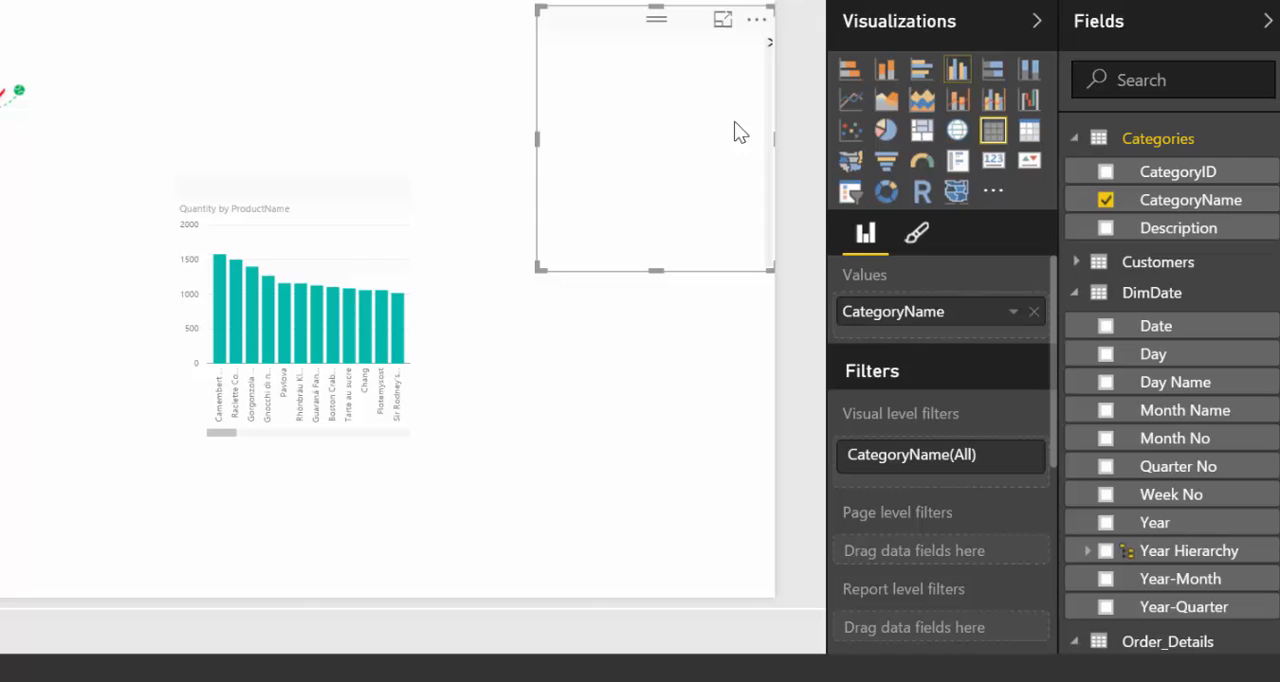
Turn the CategoryName visual into a searchable slicer and select Beverages
click(757, 19)
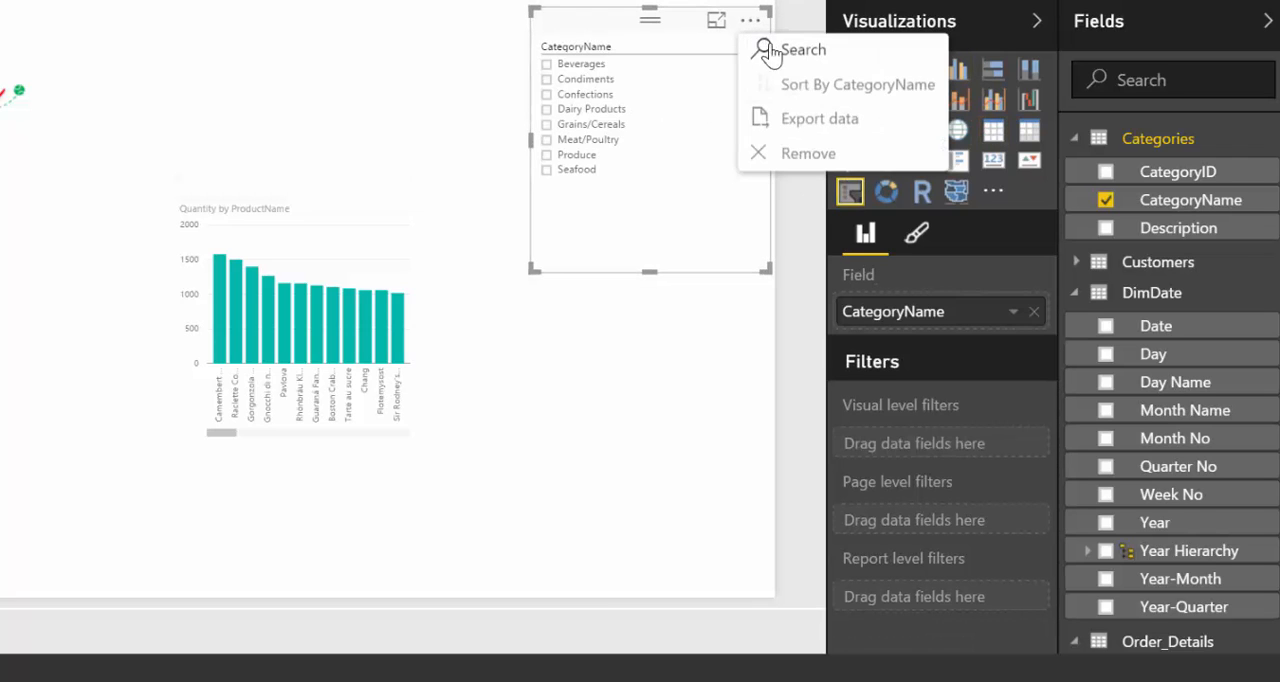
click(799, 49)
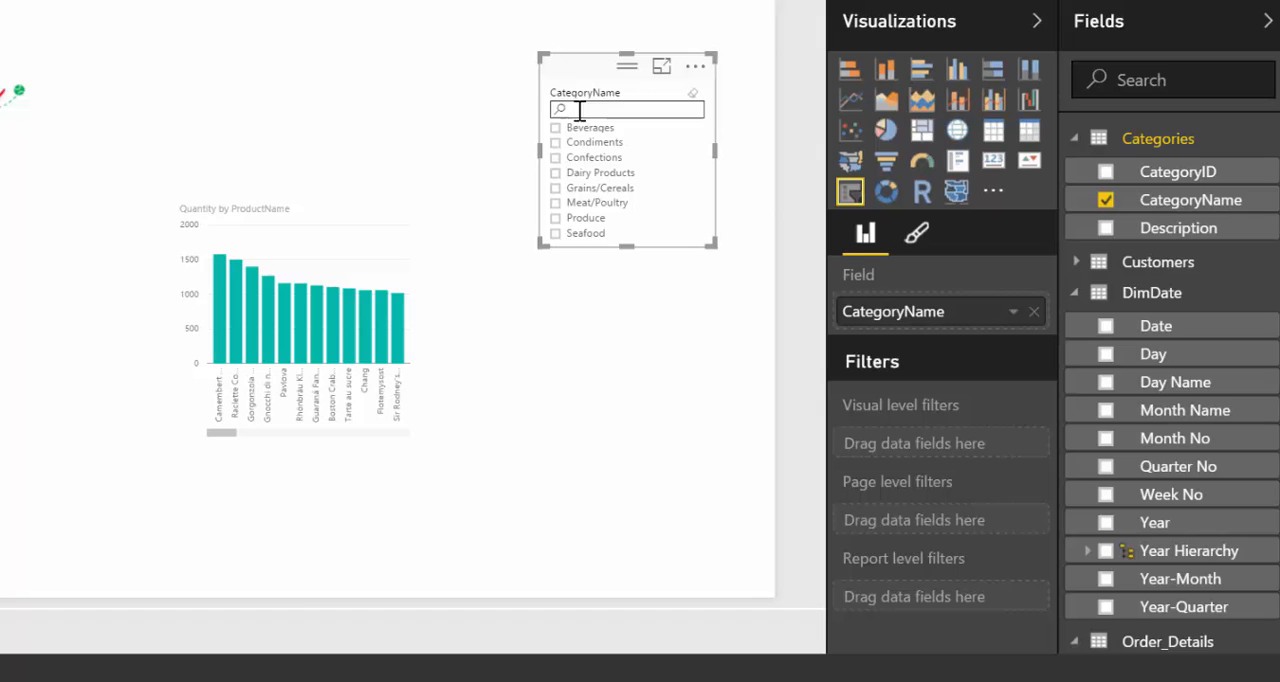
mouse_move(575, 172)
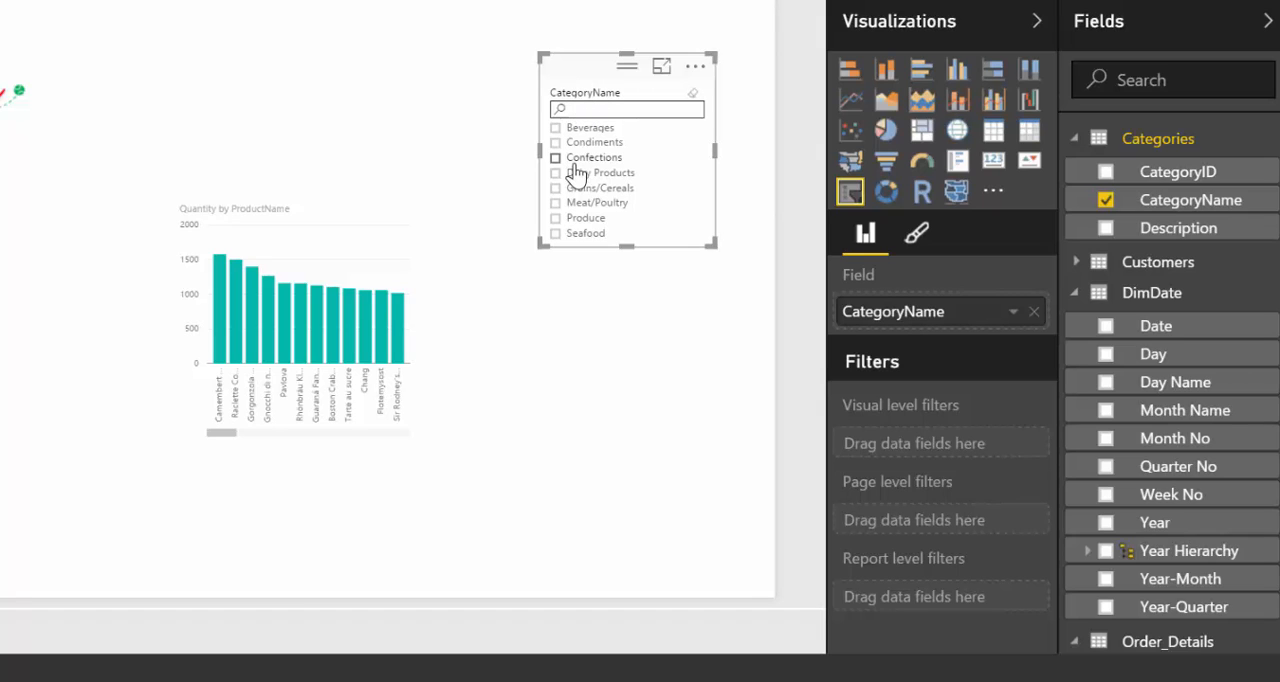
click(554, 127)
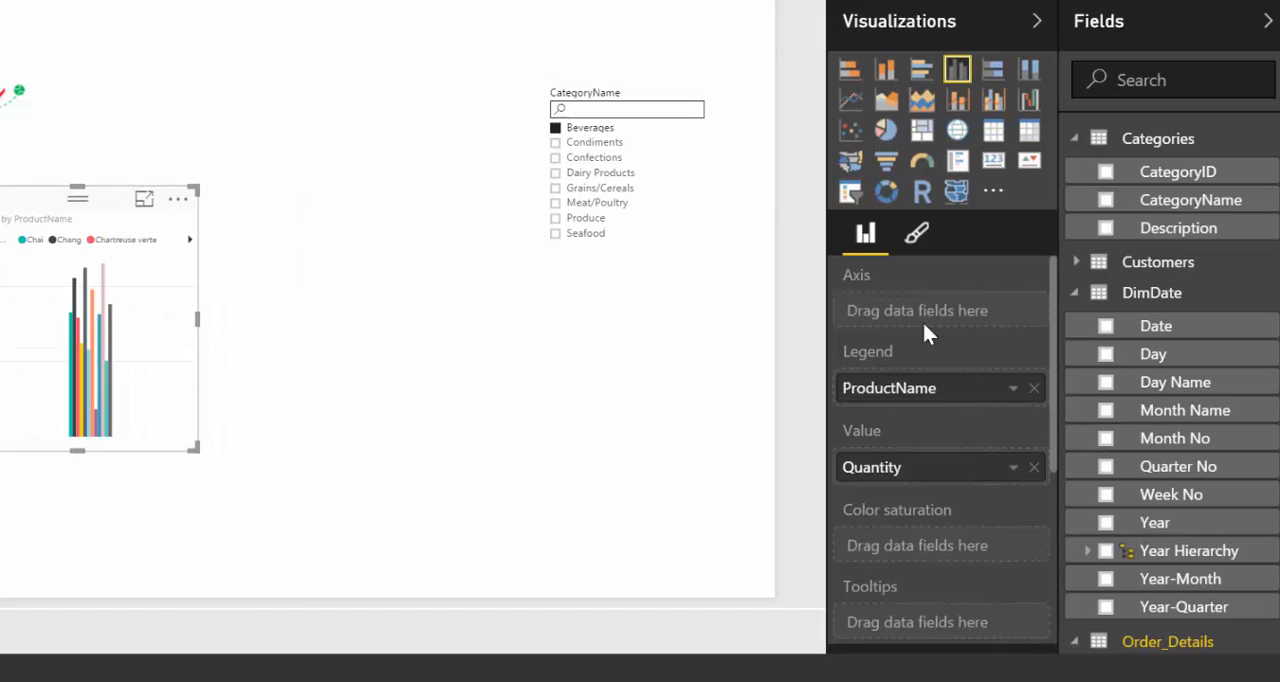
Add DimDate Date to the quantity chart's axis, showing 1996 to 1998
click(885, 69)
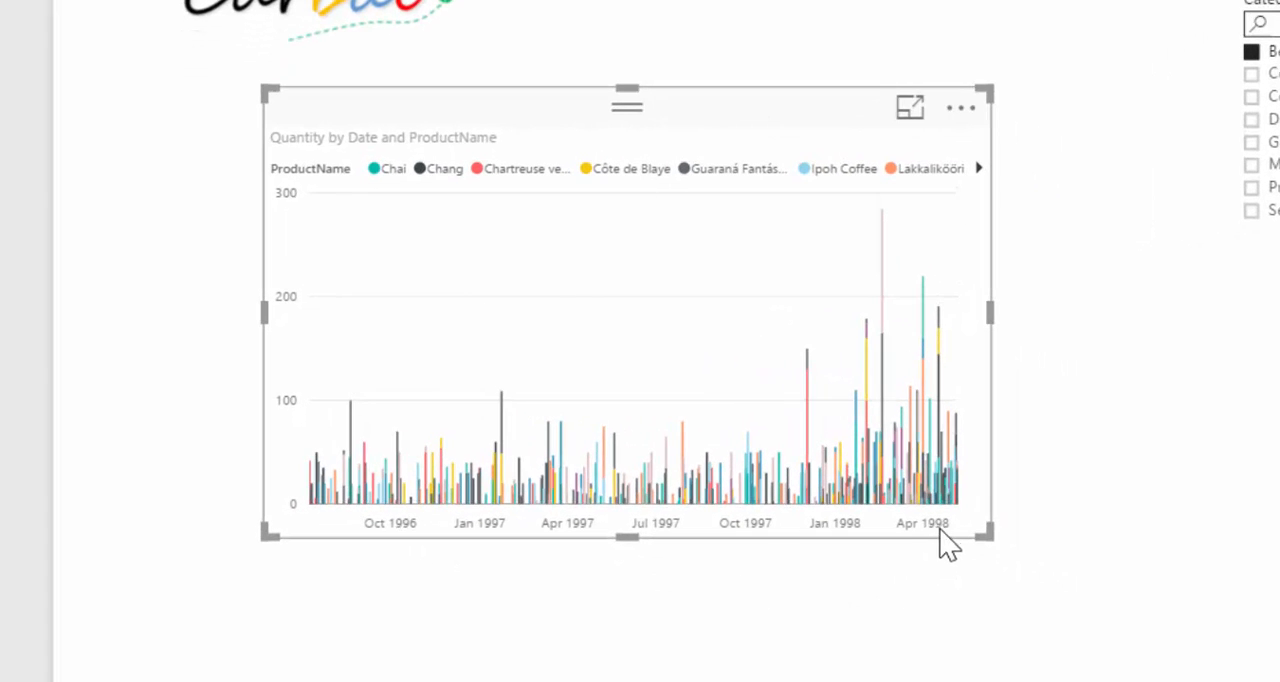
mouse_move(938, 547)
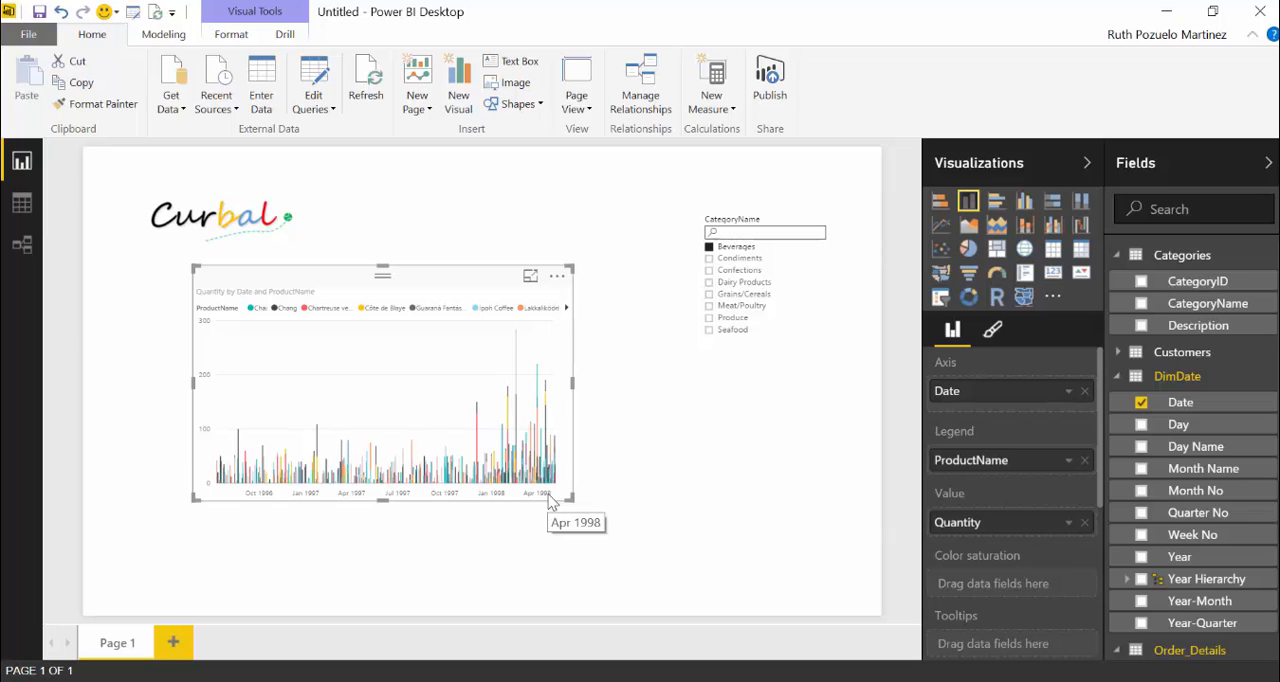
mouse_move(548, 509)
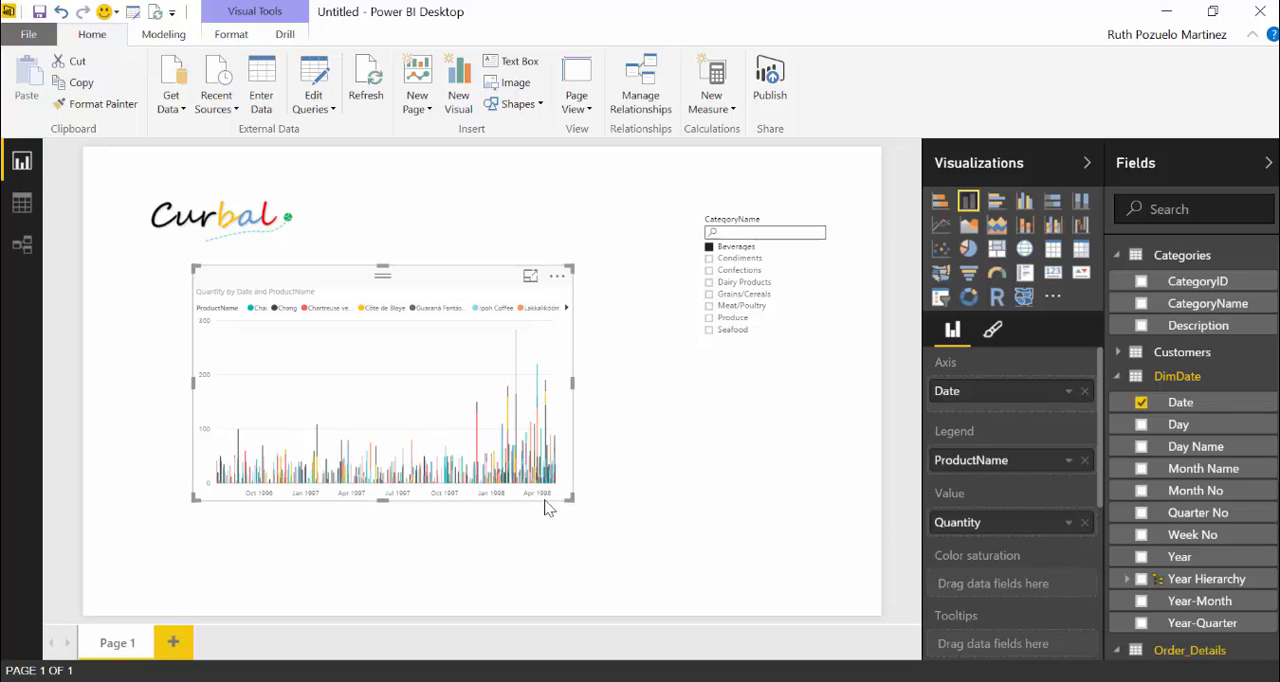
mouse_move(506, 518)
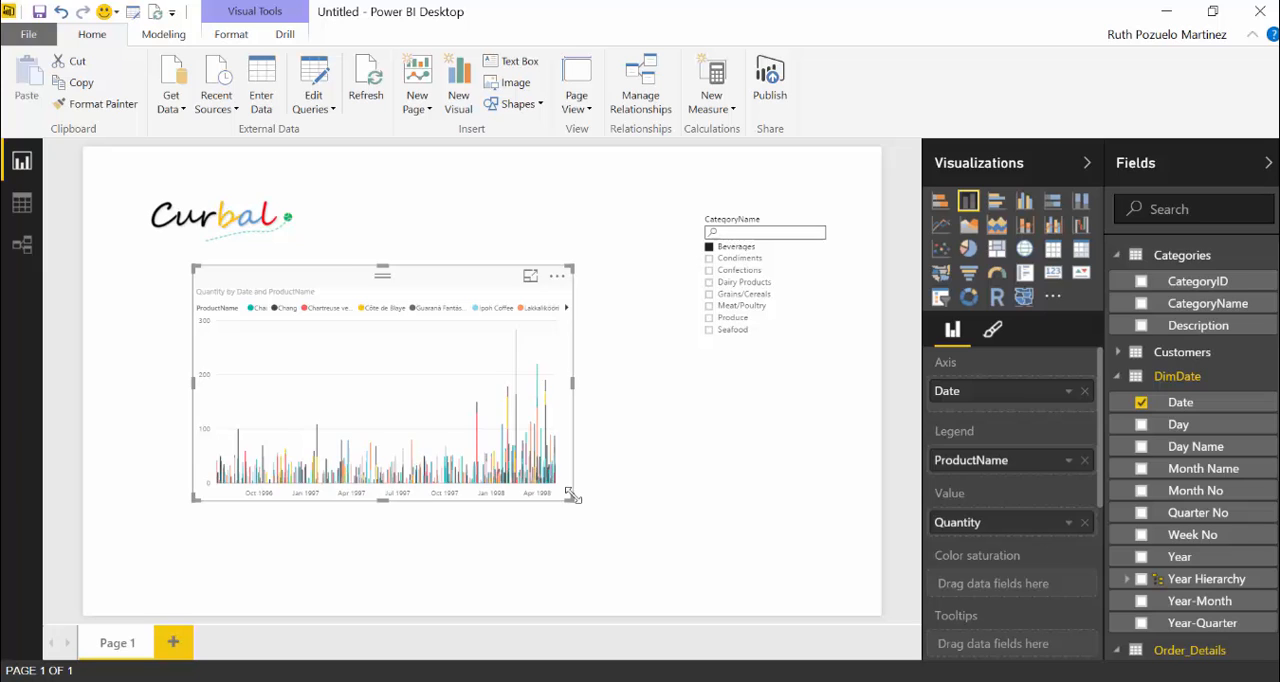
Drag the Quantity by Date and ProductName chart larger and reselect it
drag(573, 498, 663, 543)
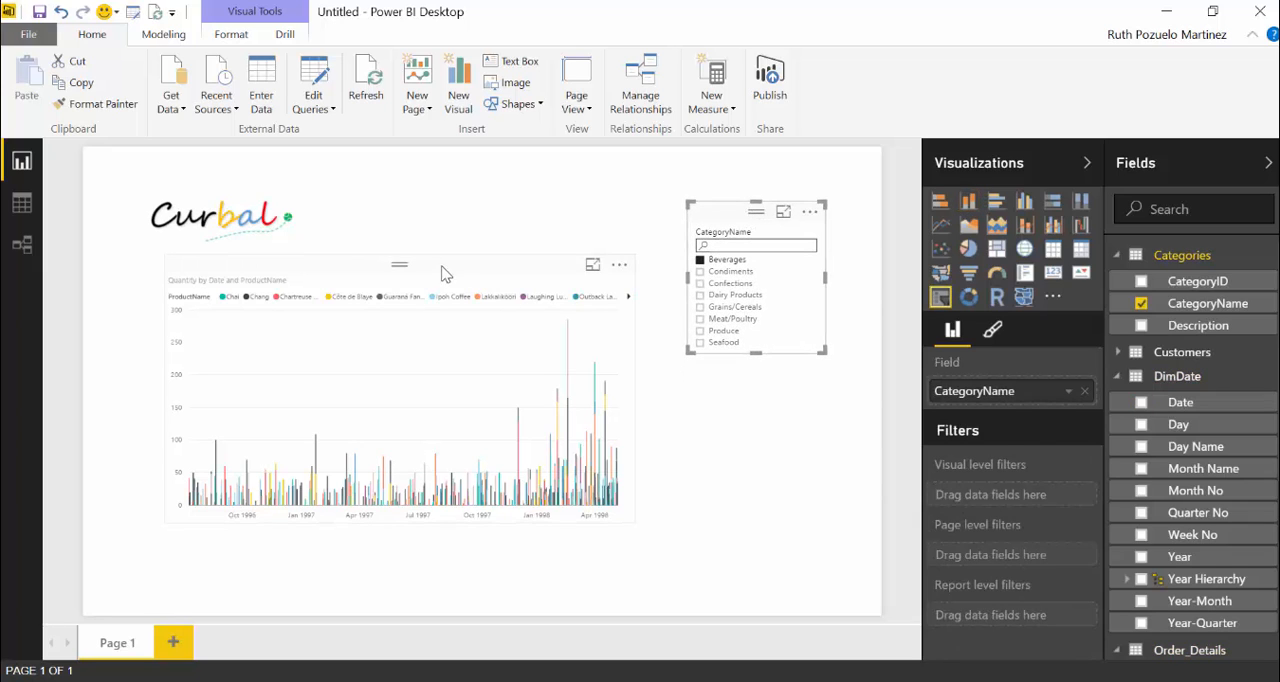
click(400, 410)
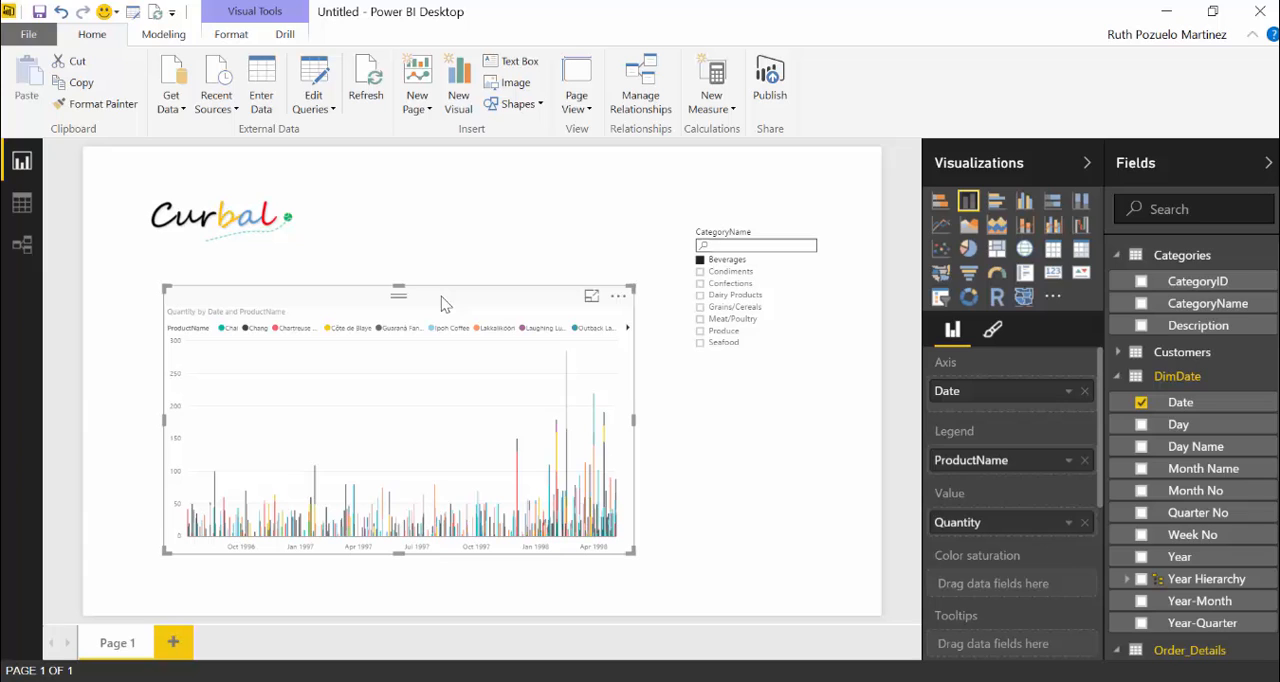